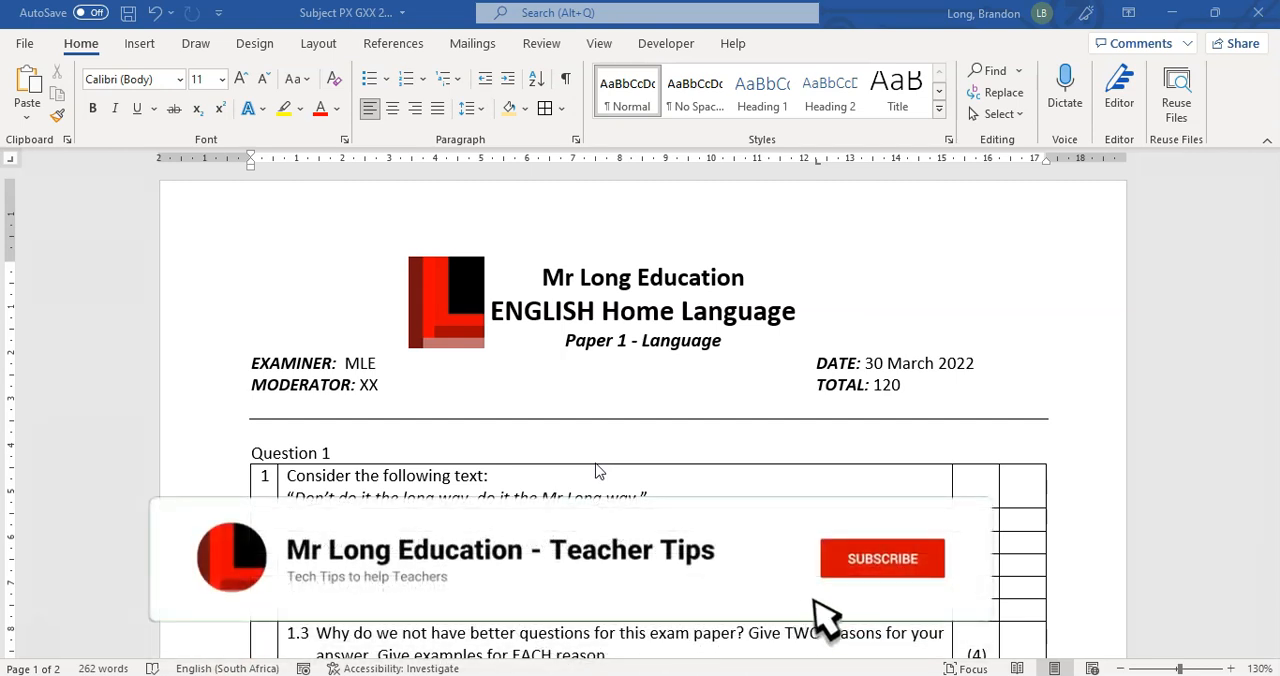
# - Switch Track Changes on for everyone from the Review ribbon
pyautogui.click(881, 558)
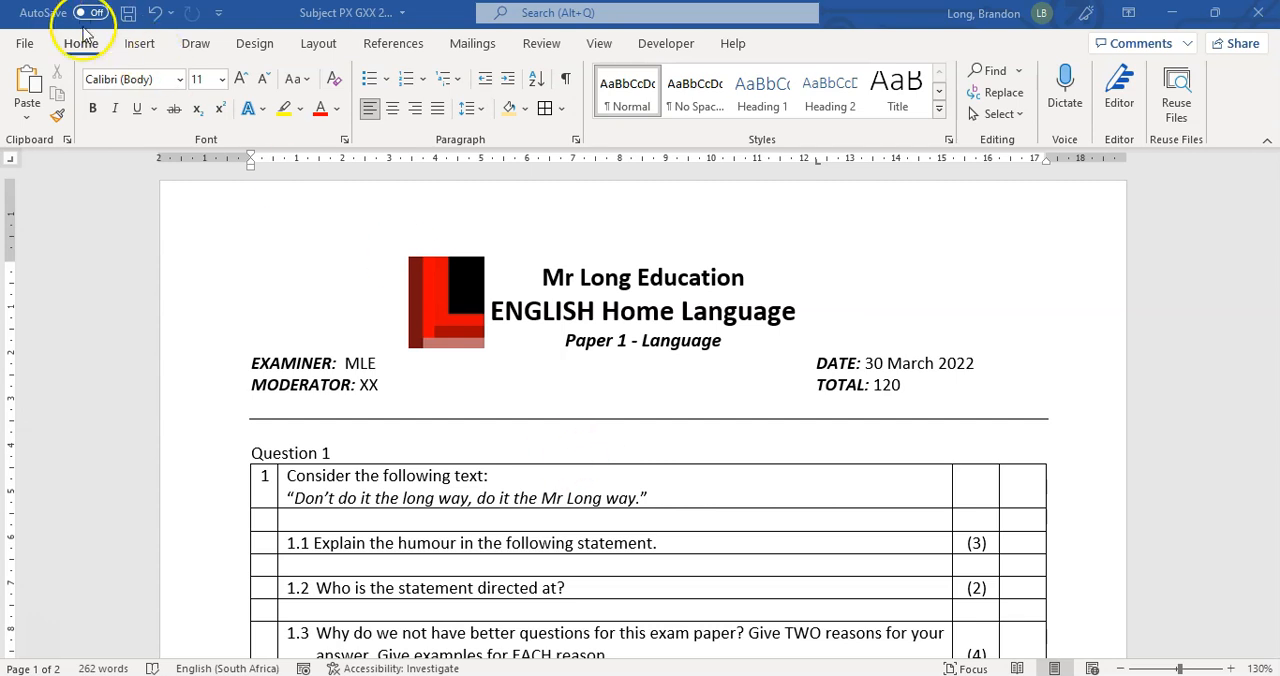
pyautogui.scroll(-3)
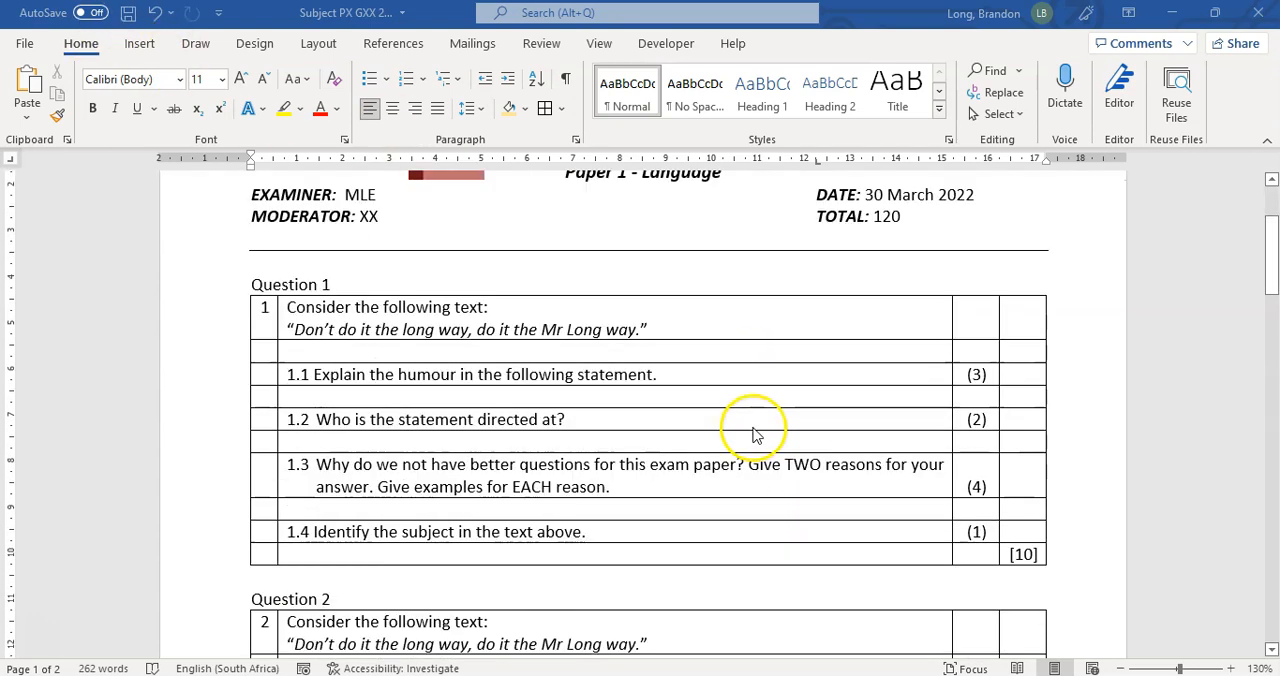
pyautogui.scroll(-3)
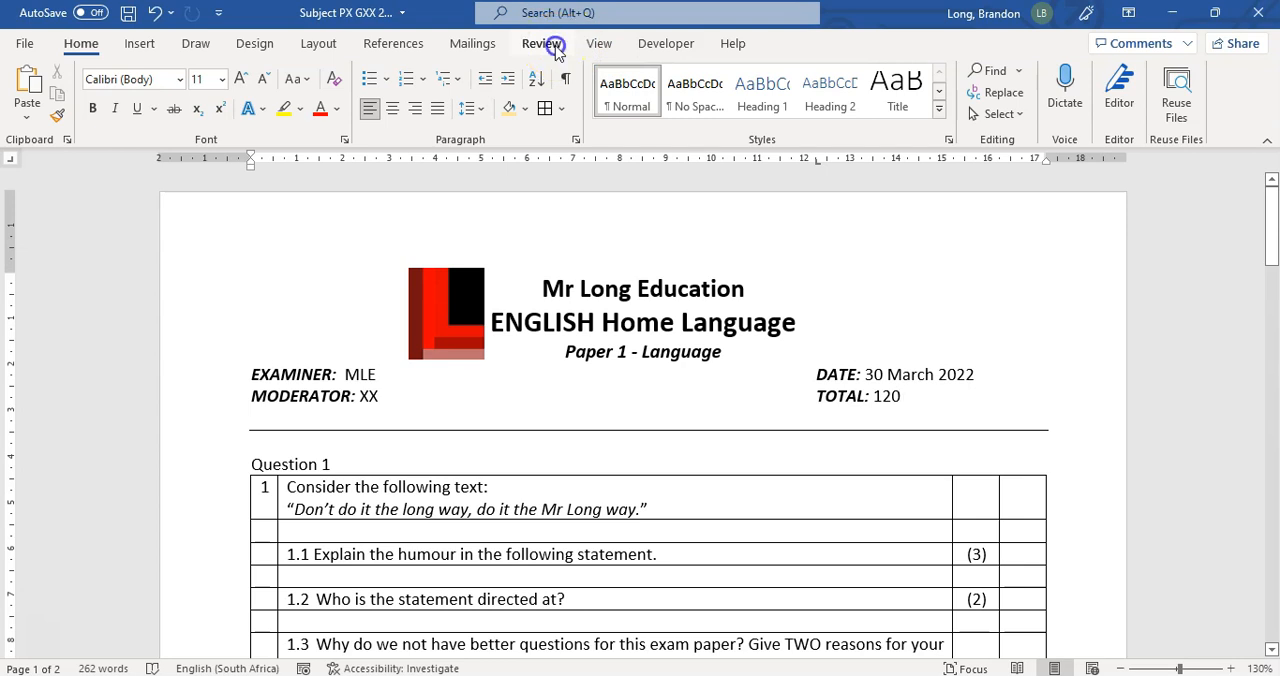
pyautogui.click(540, 43)
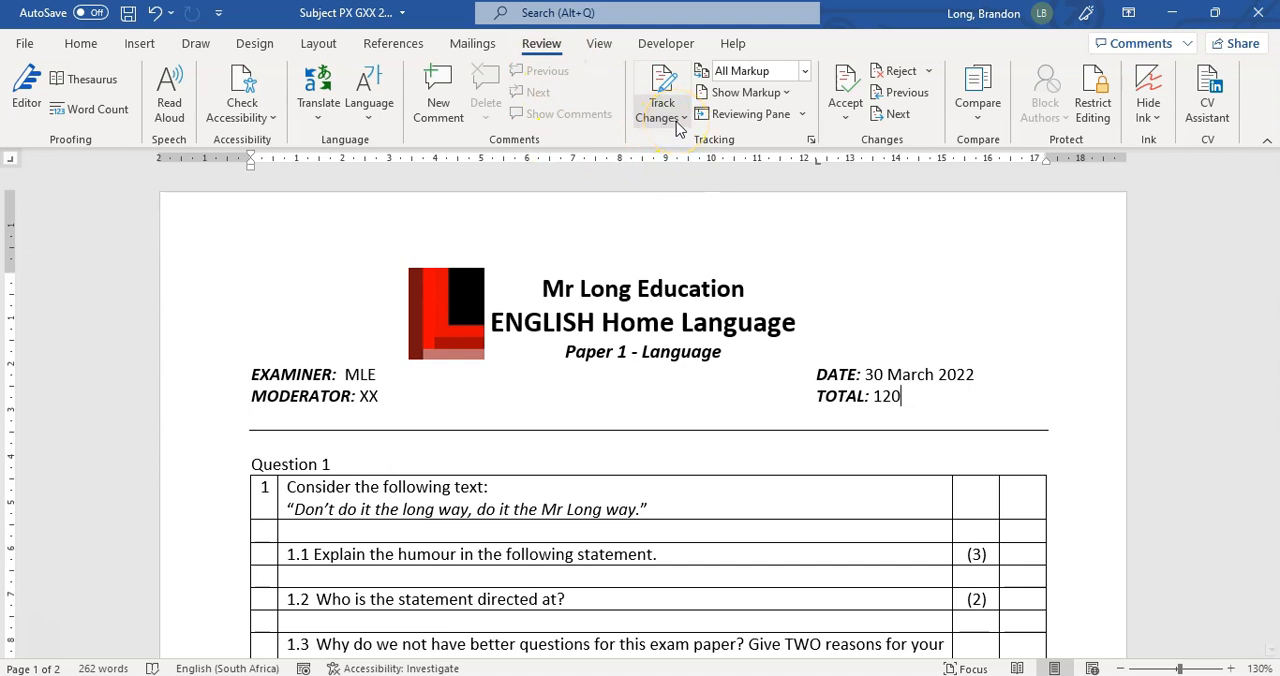
pyautogui.click(661, 110)
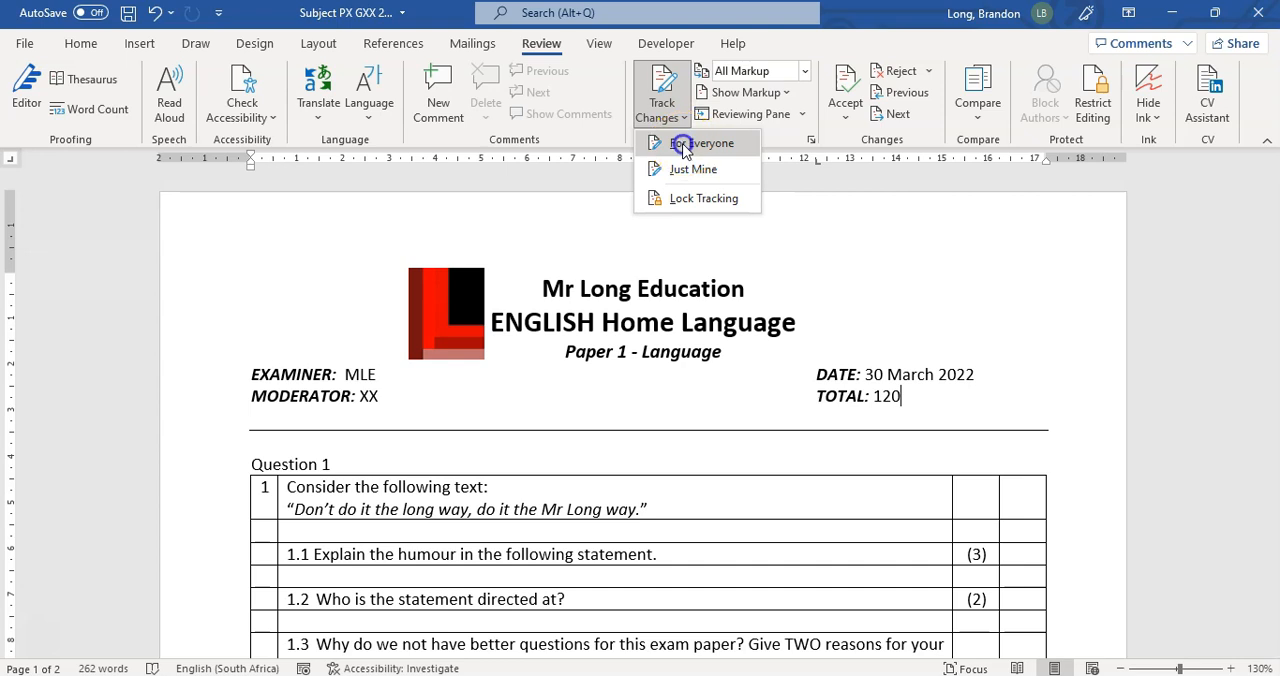
pyautogui.click(703, 142)
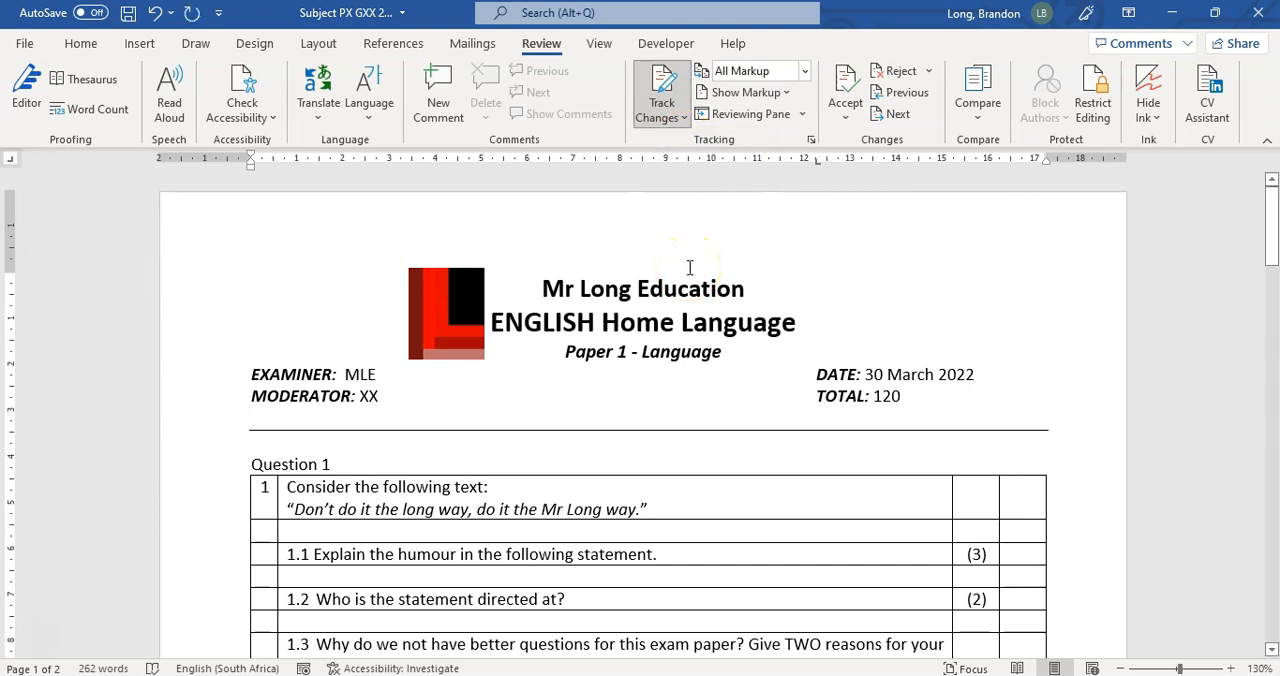
pyautogui.click(899, 395)
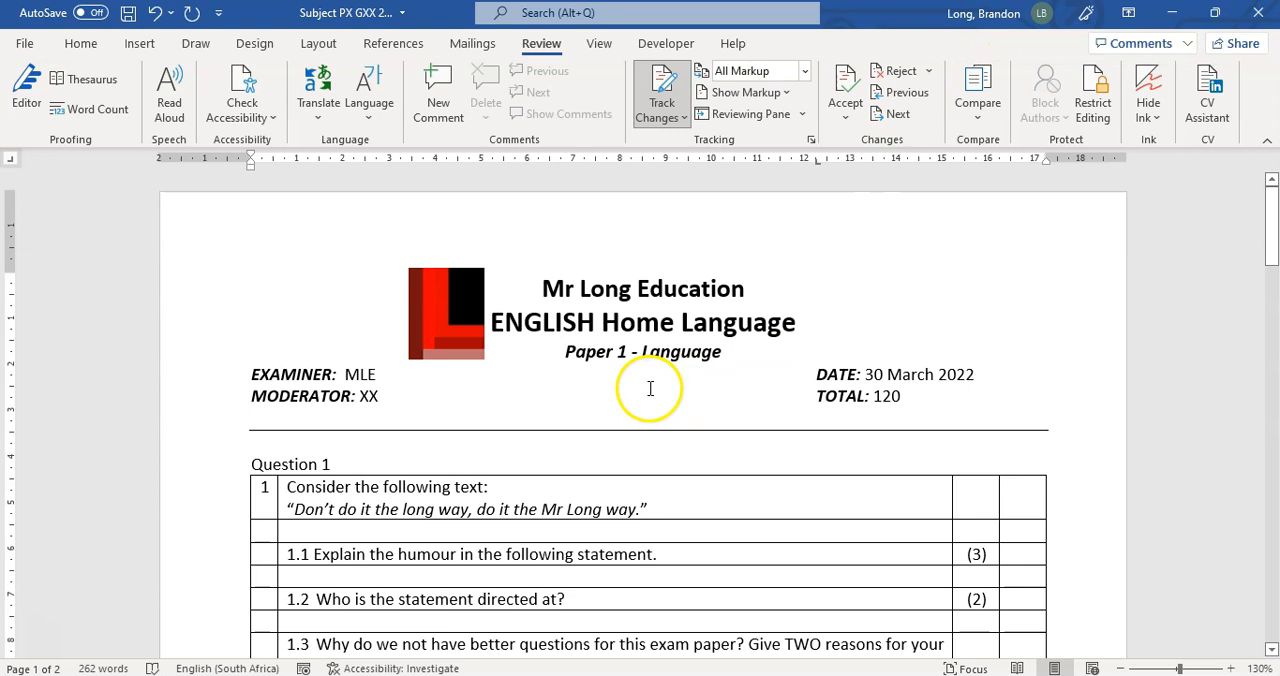
pyautogui.moveTo(762, 337)
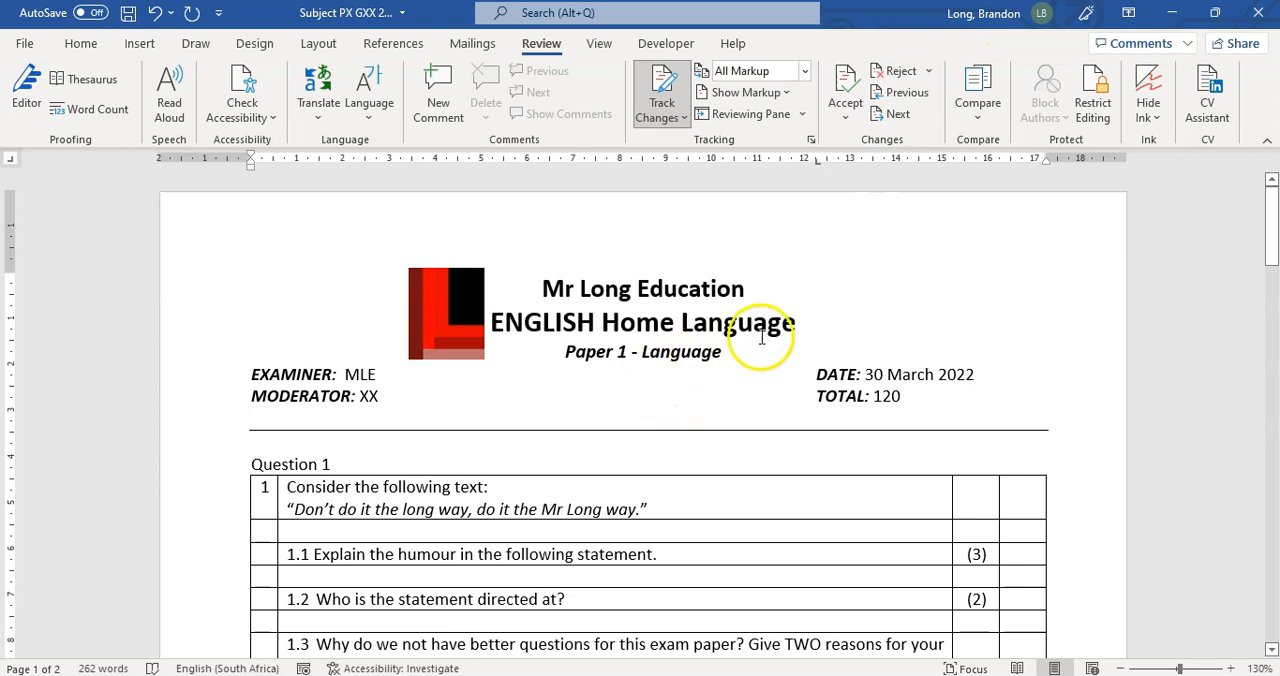
# - Track edits: total 20 becomes 30, add 'that is above' to 1.1, delete 'reason' in 1.3
pyautogui.scroll(-3)
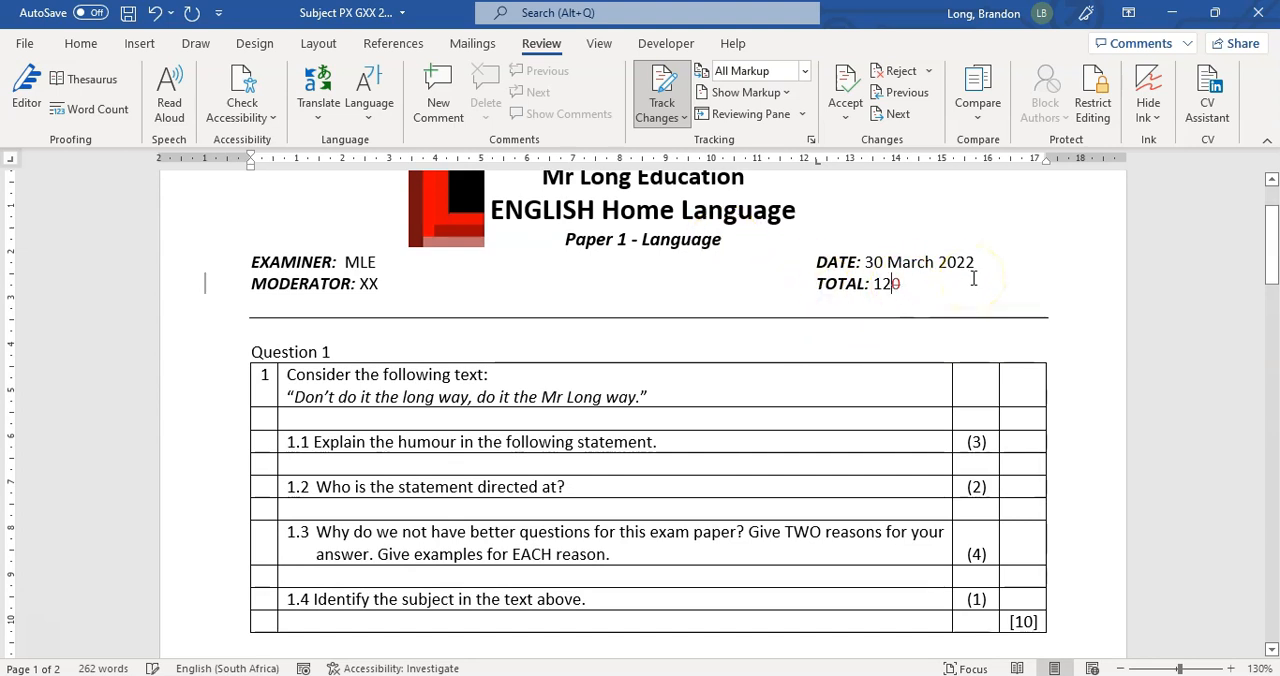
pyautogui.write('30')
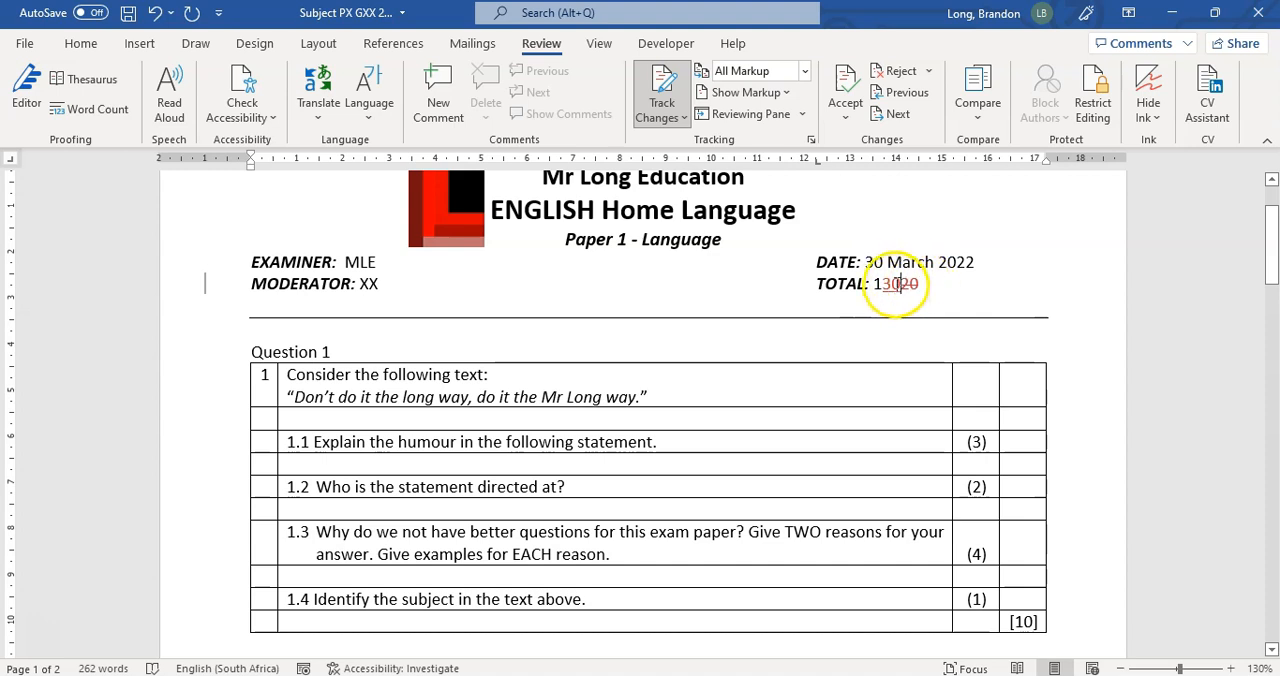
pyautogui.scroll(-3)
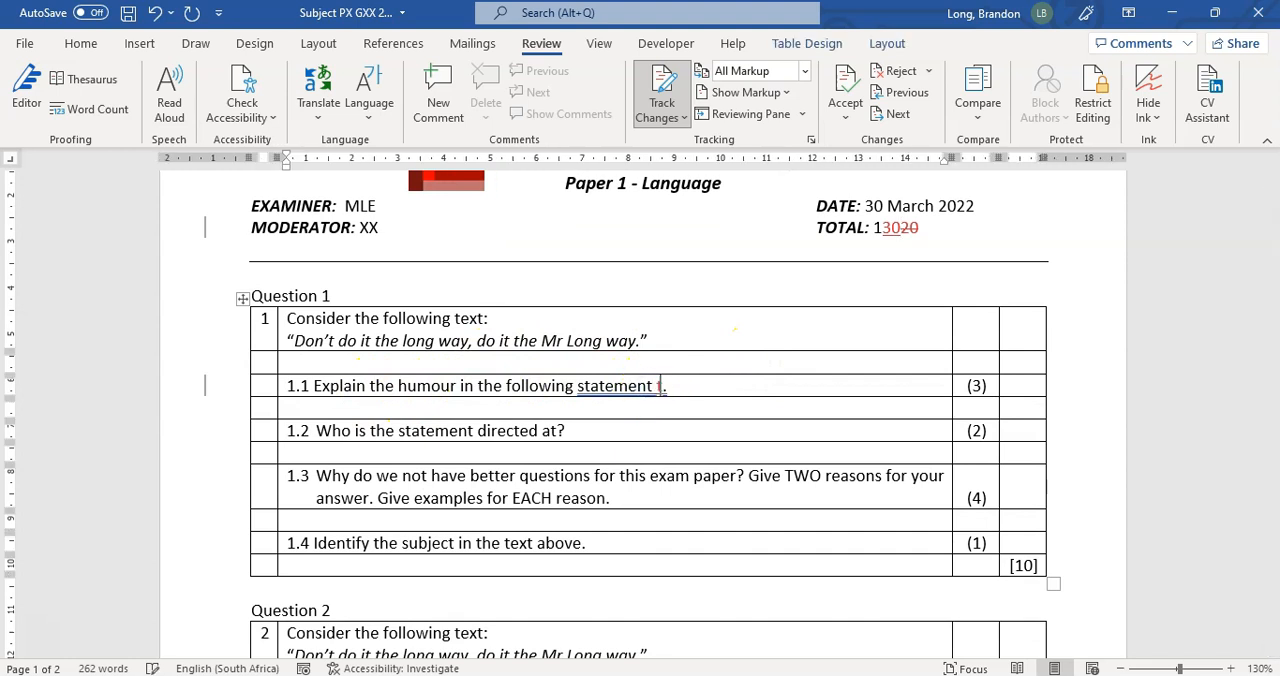
pyautogui.write('that is above')
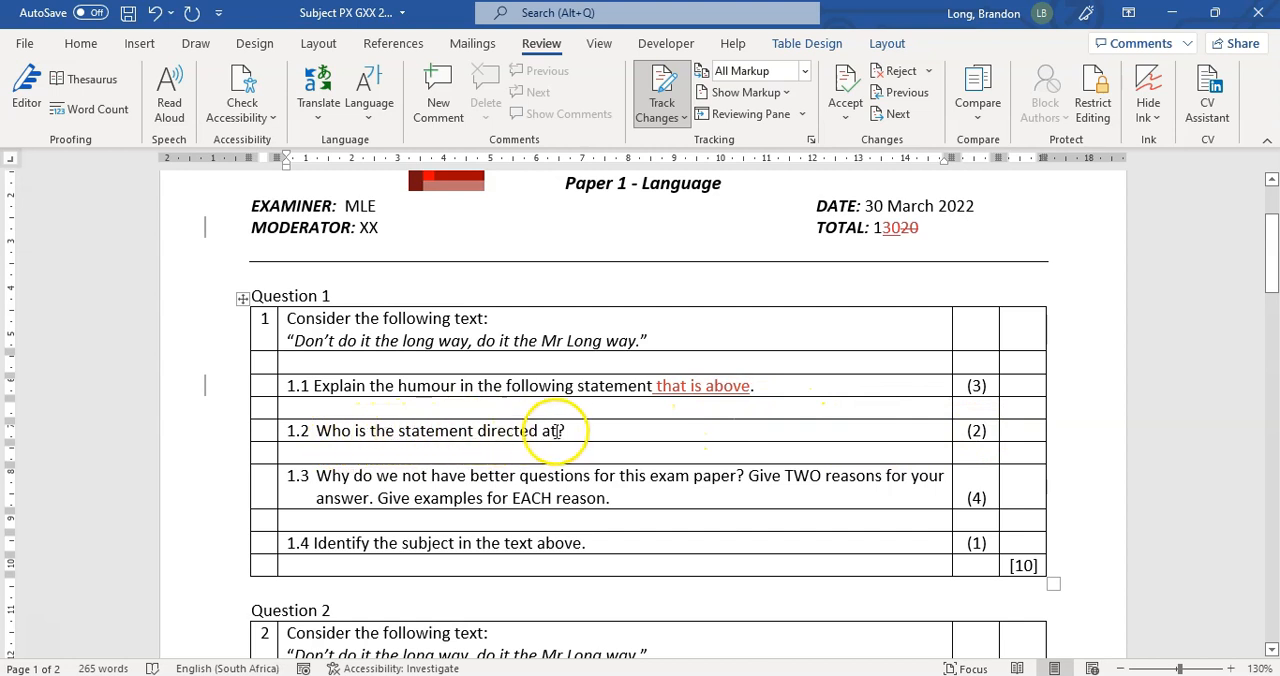
pyautogui.moveTo(485, 498)
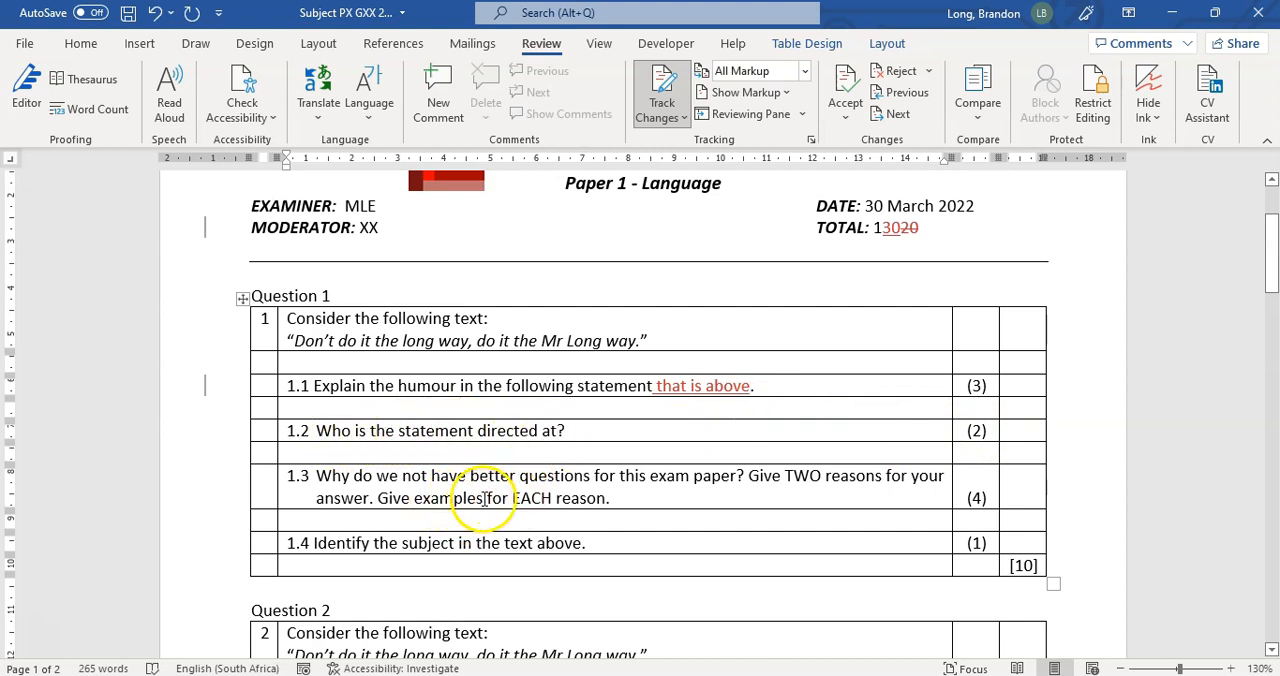
pyautogui.doubleClick(580, 498)
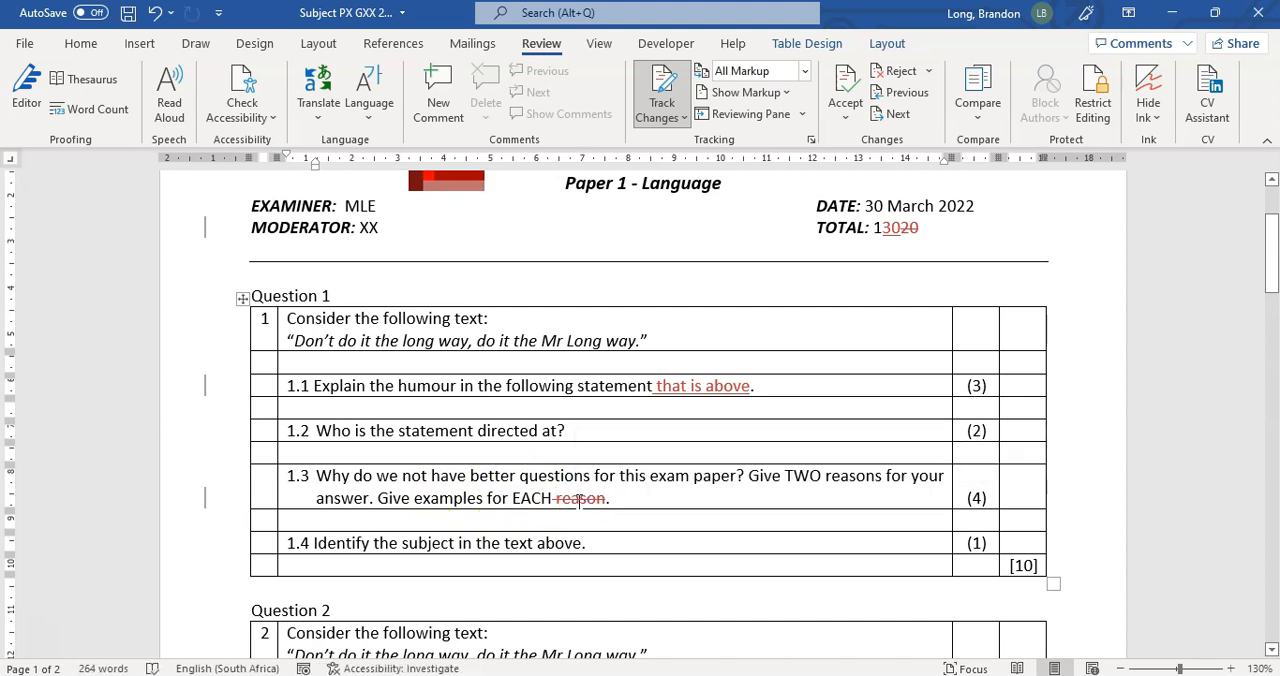
pyautogui.scroll(-3)
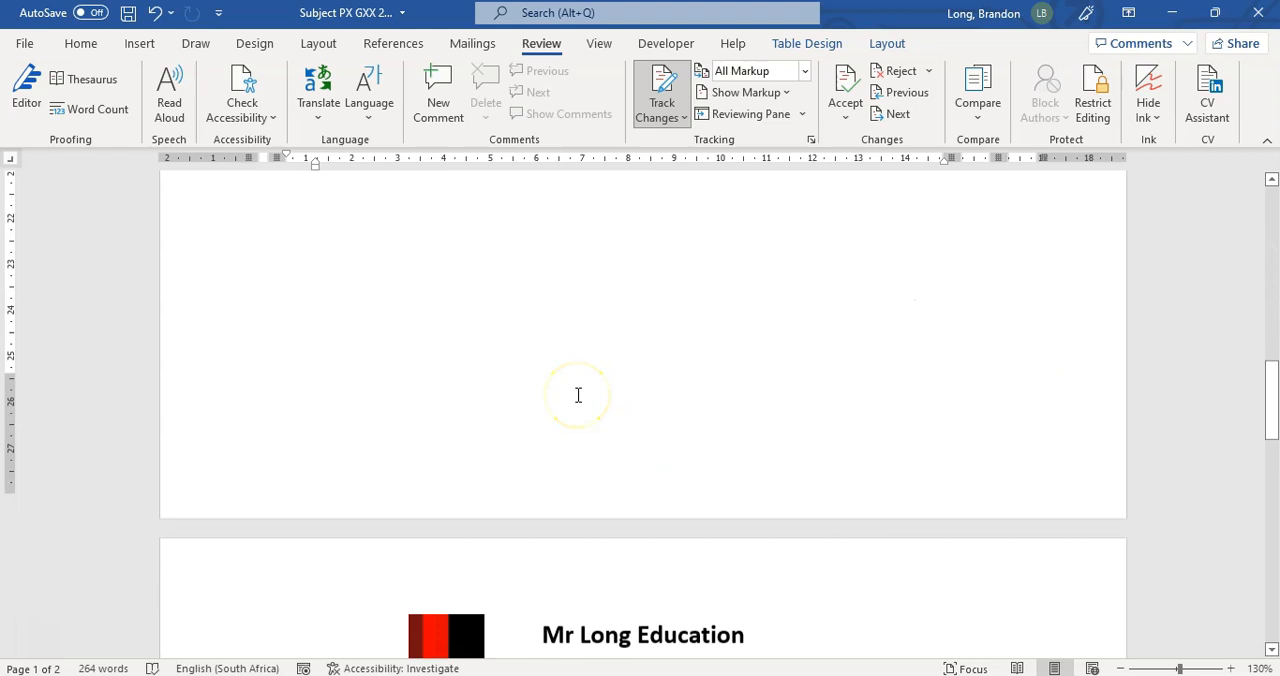
pyautogui.scroll(-3)
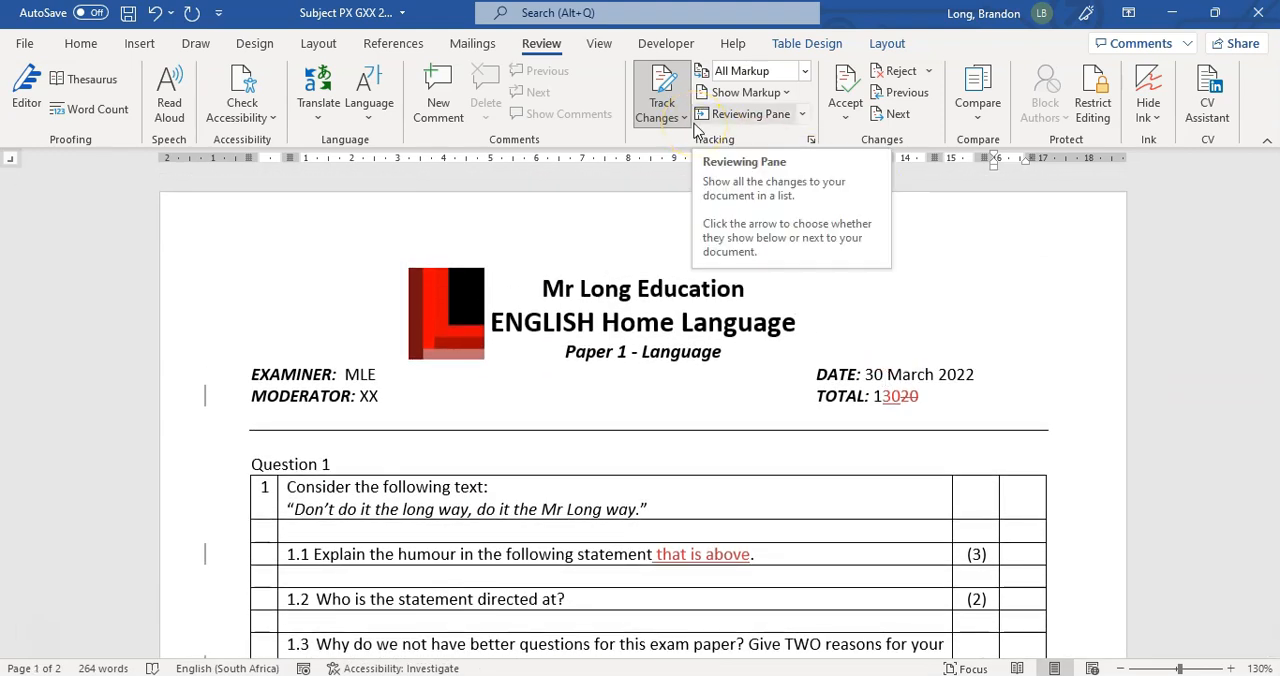
pyautogui.moveTo(800, 225)
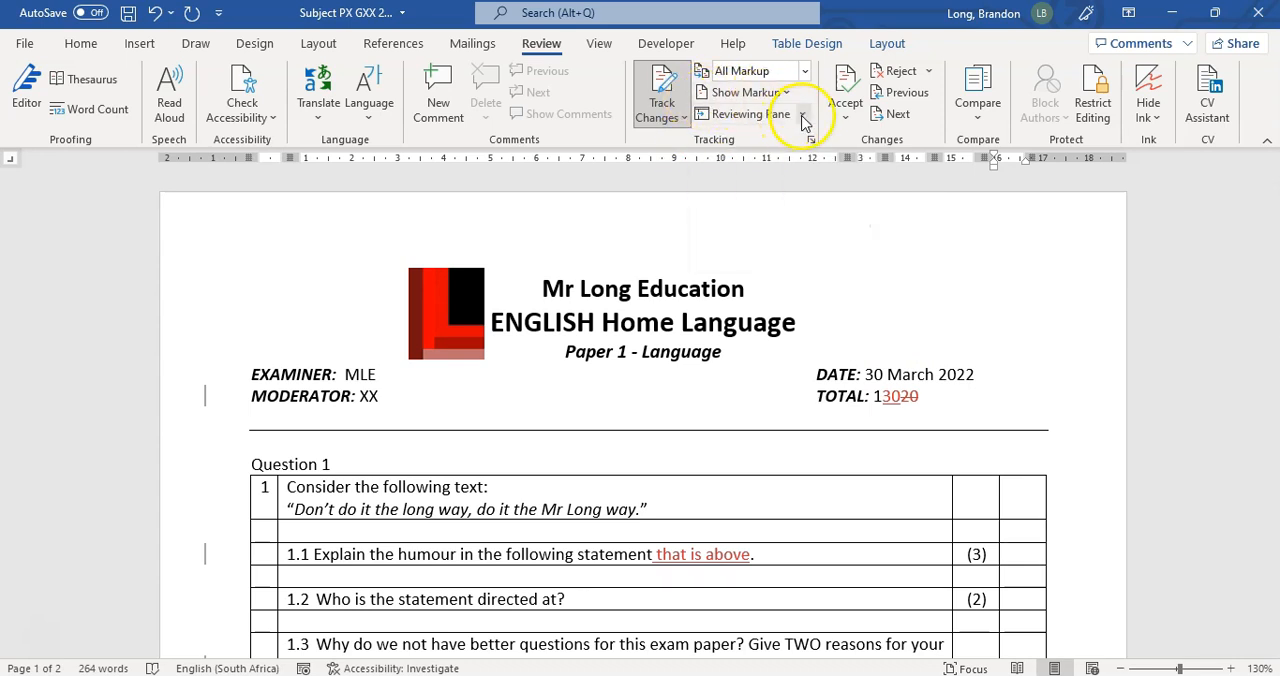
# - Show the vertical Reviewing Pane with eight revisions and set the display to Original
pyautogui.click(800, 113)
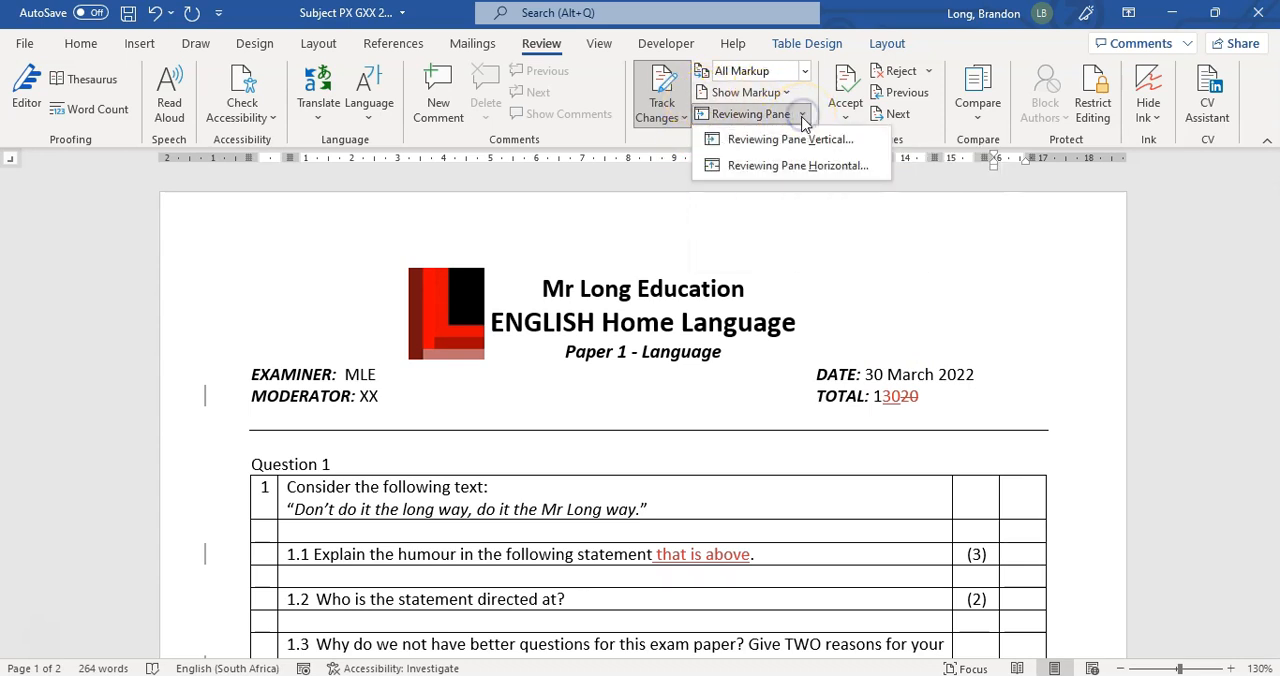
pyautogui.moveTo(820, 165)
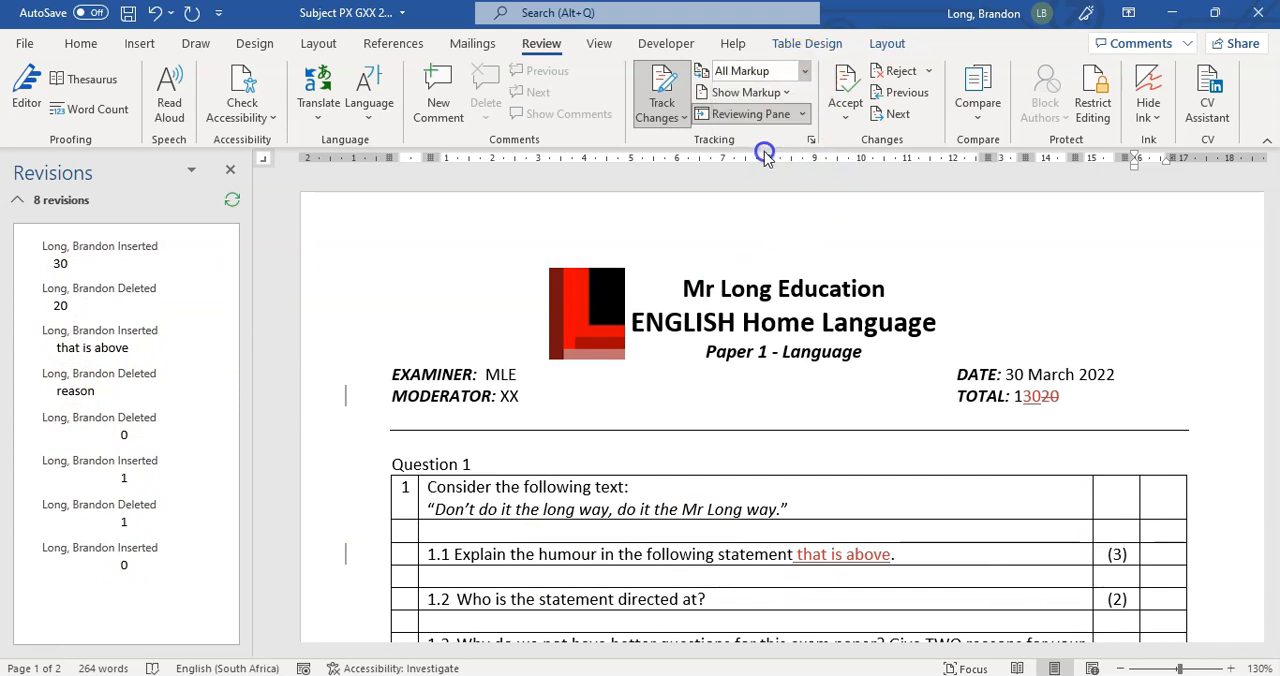
pyautogui.click(758, 70)
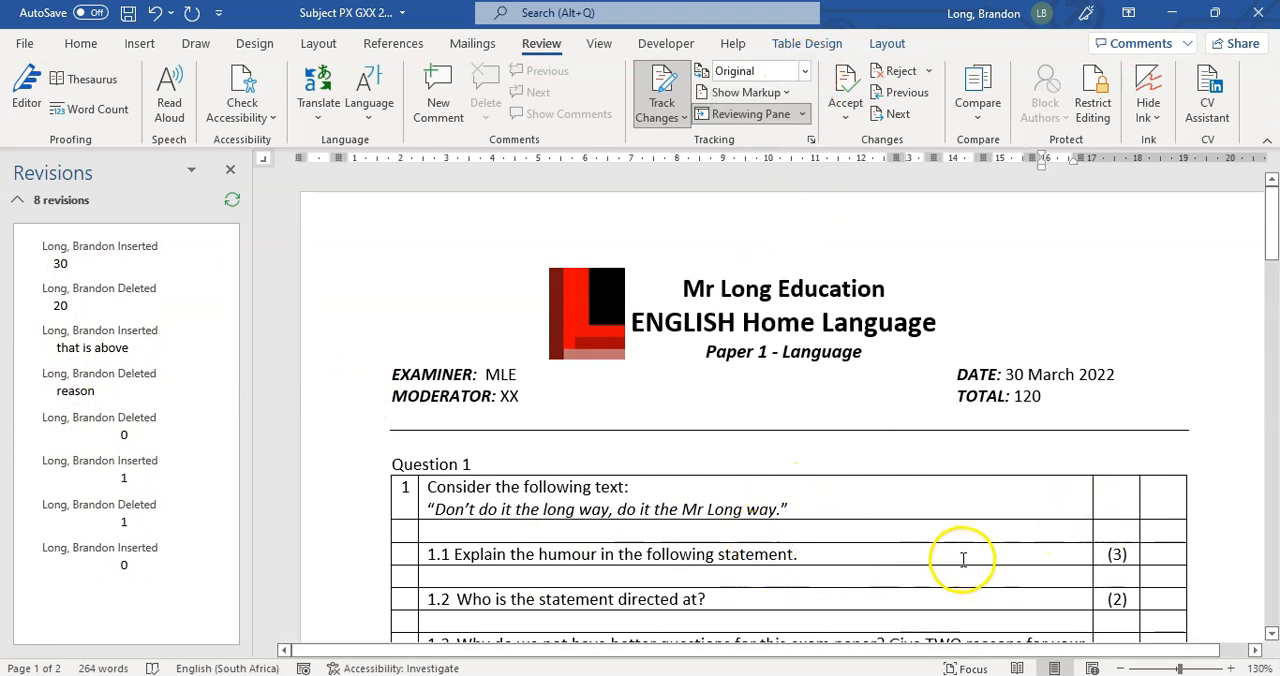
# - Switch the review display to Simple Markup, briefly toggling All Markup on and back off
pyautogui.click(805, 71)
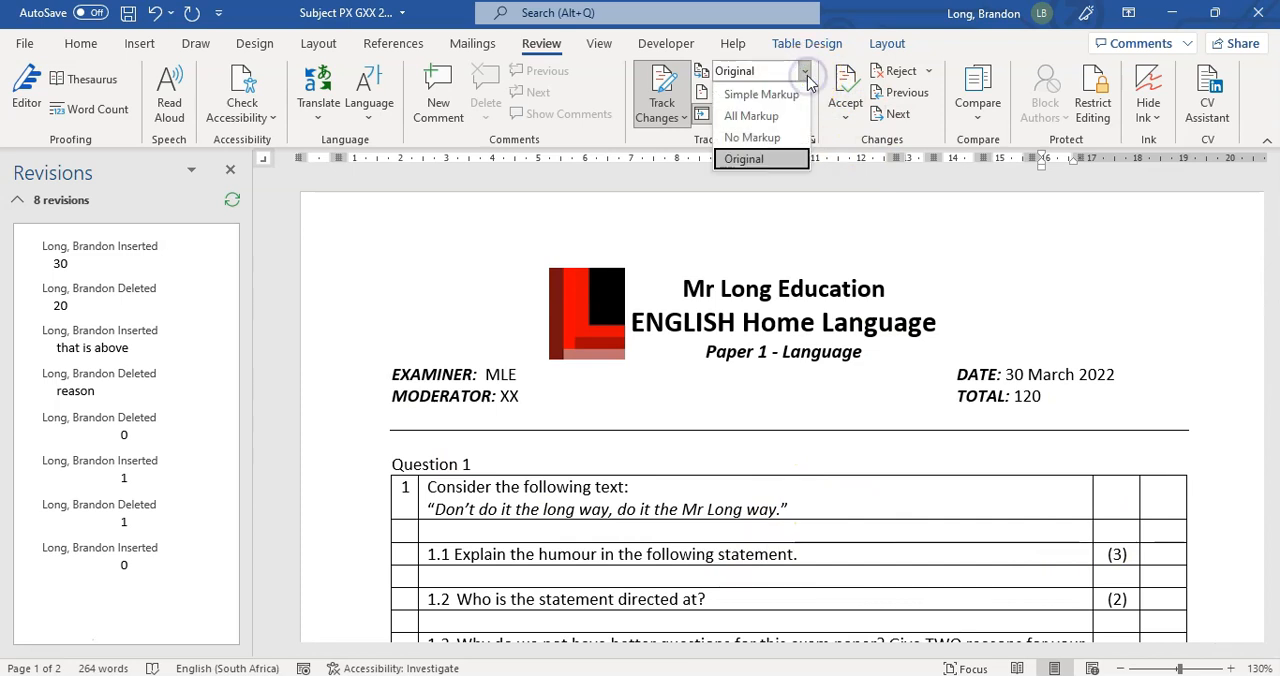
pyautogui.moveTo(760, 93)
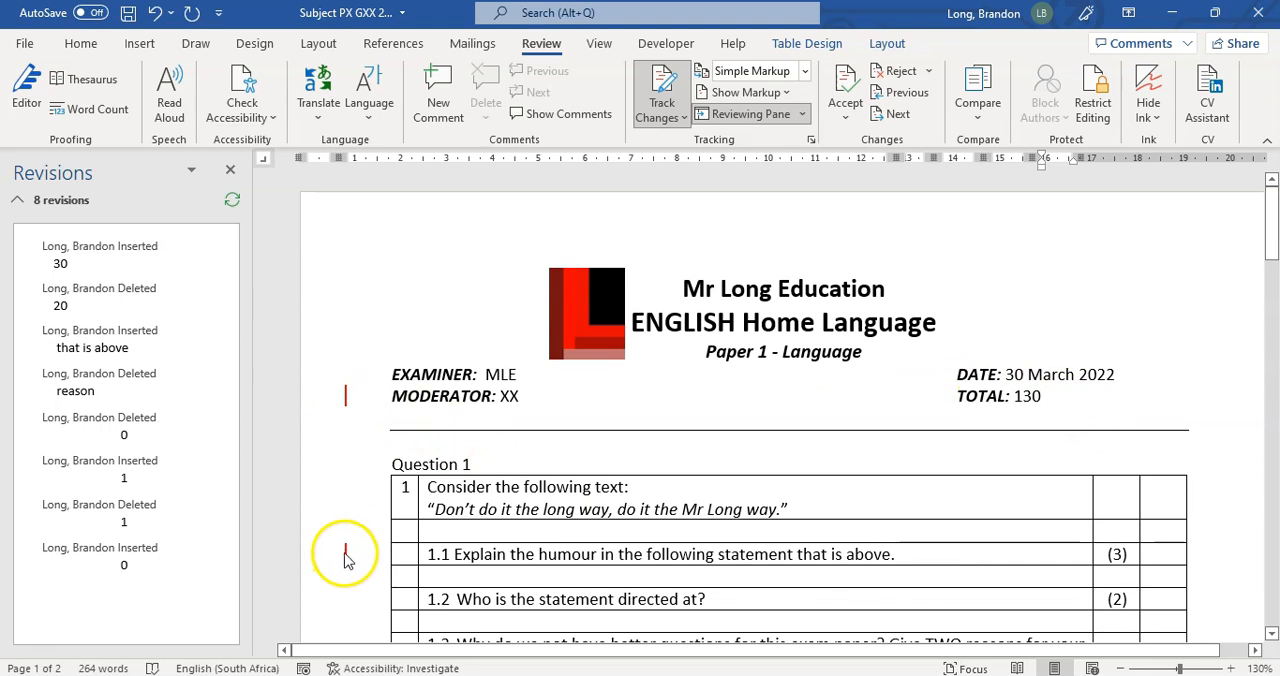
pyautogui.moveTo(347, 397)
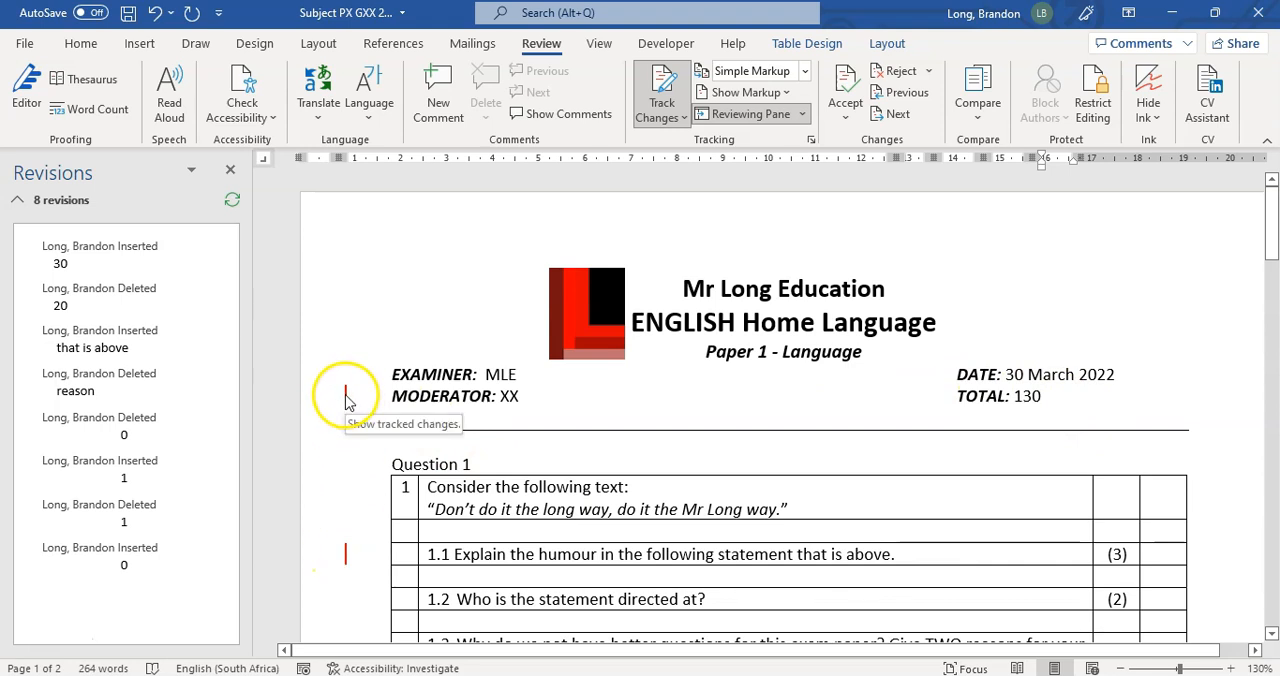
pyautogui.click(748, 70)
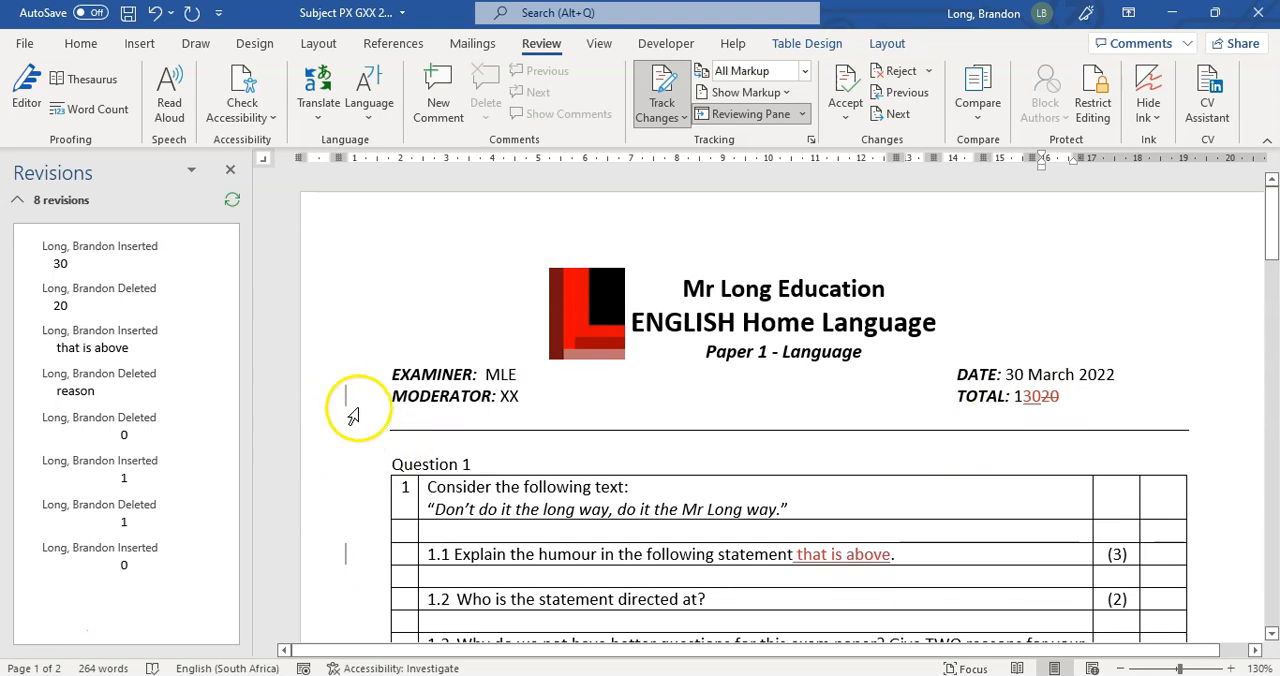
pyautogui.click(752, 70)
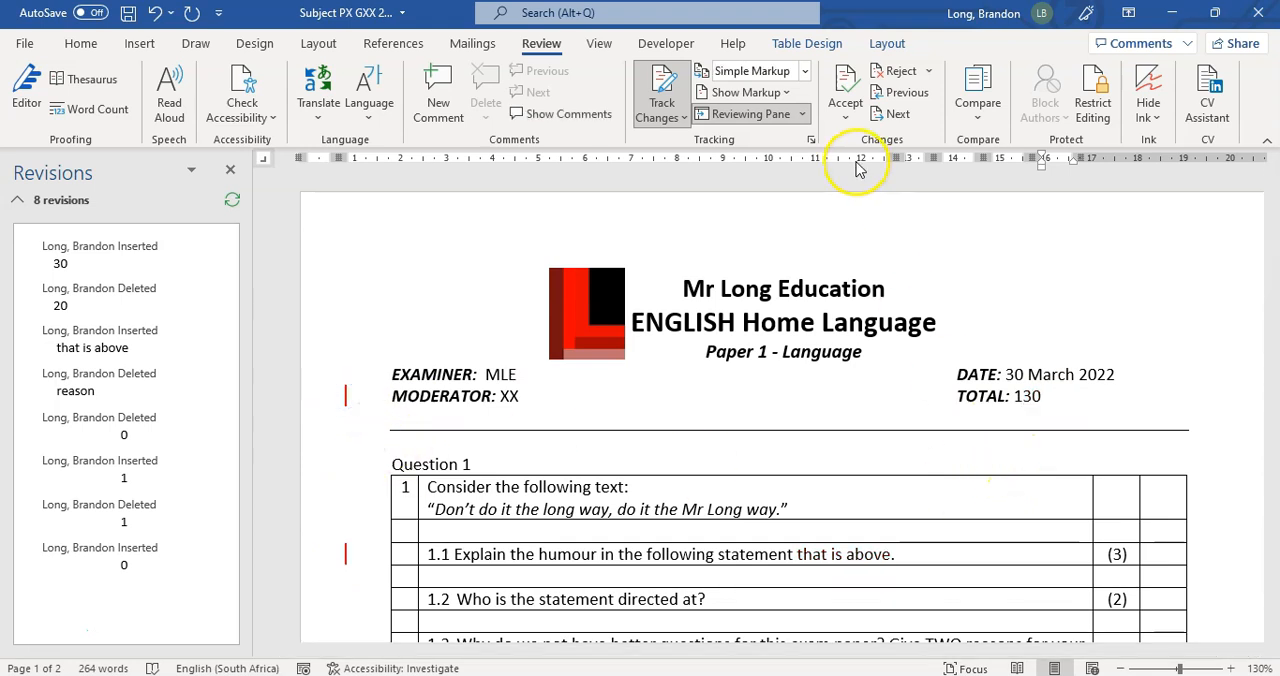
pyautogui.scroll(-3)
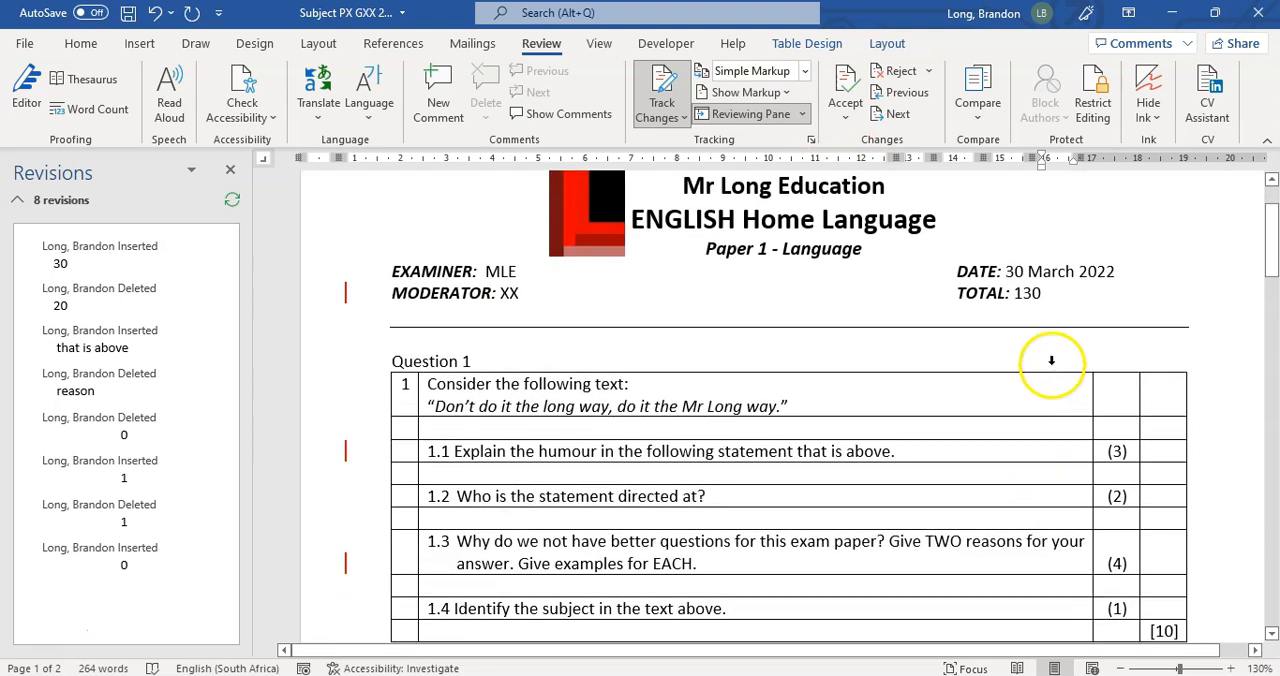
pyautogui.scroll(-3)
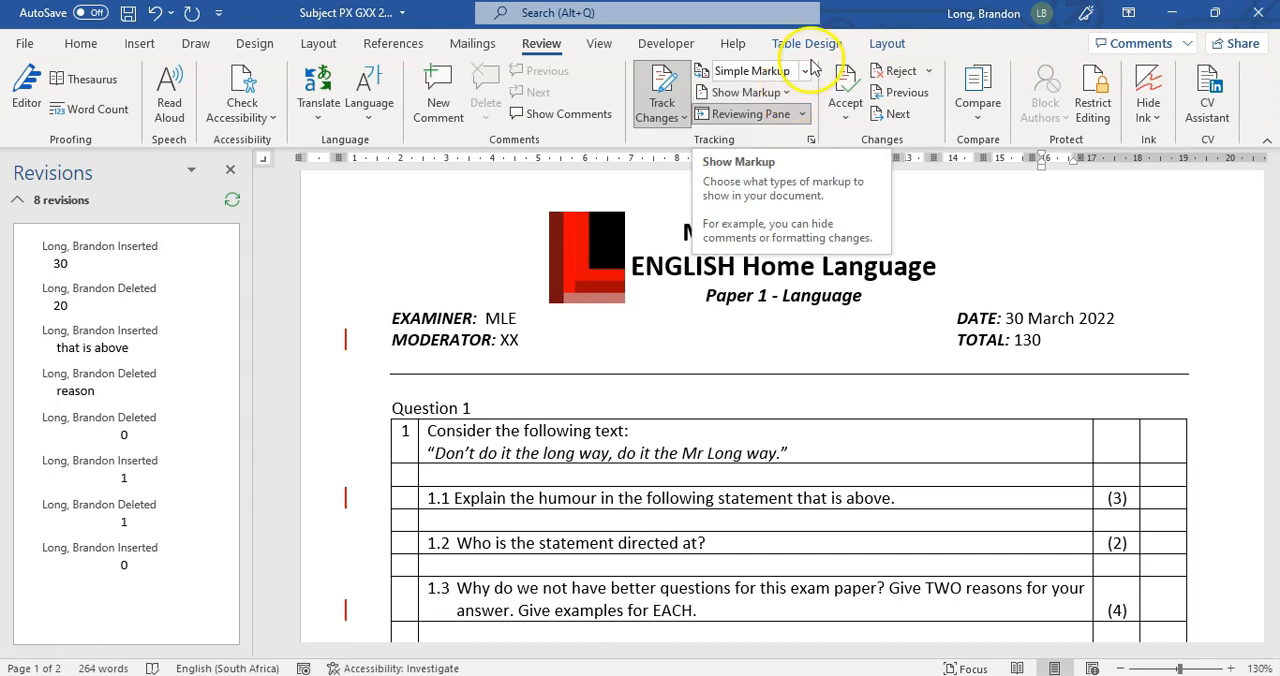
pyautogui.click(745, 92)
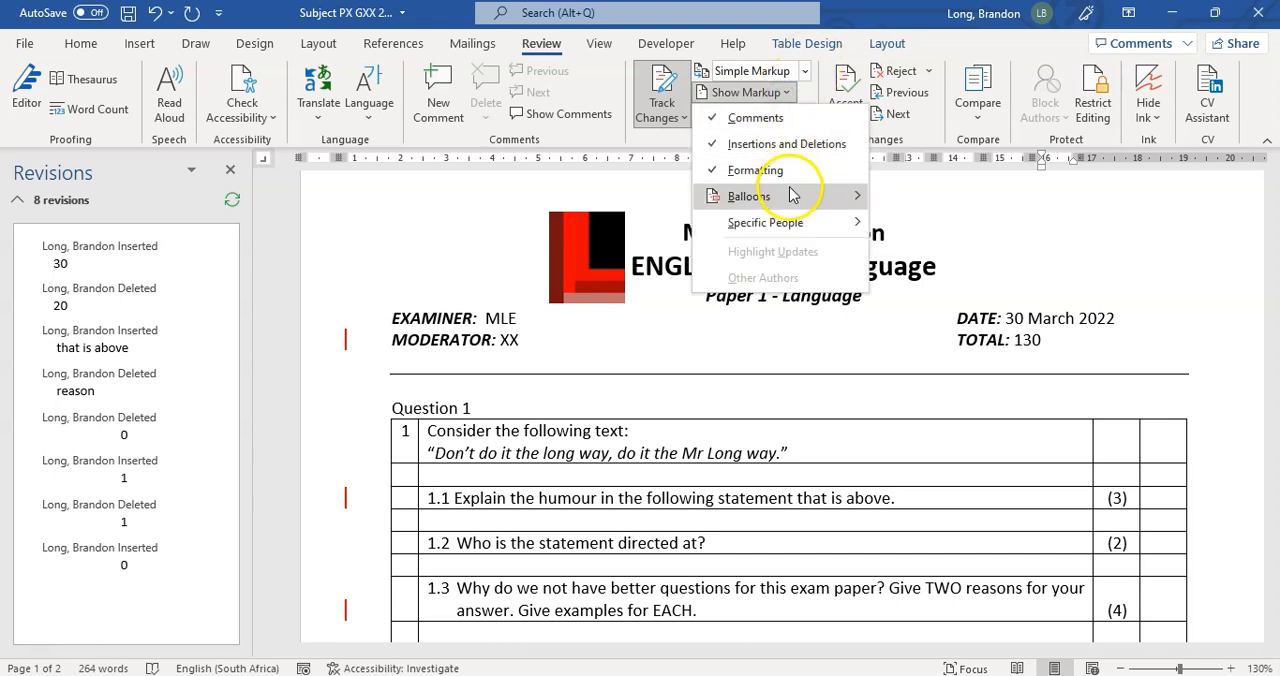
pyautogui.click(765, 222)
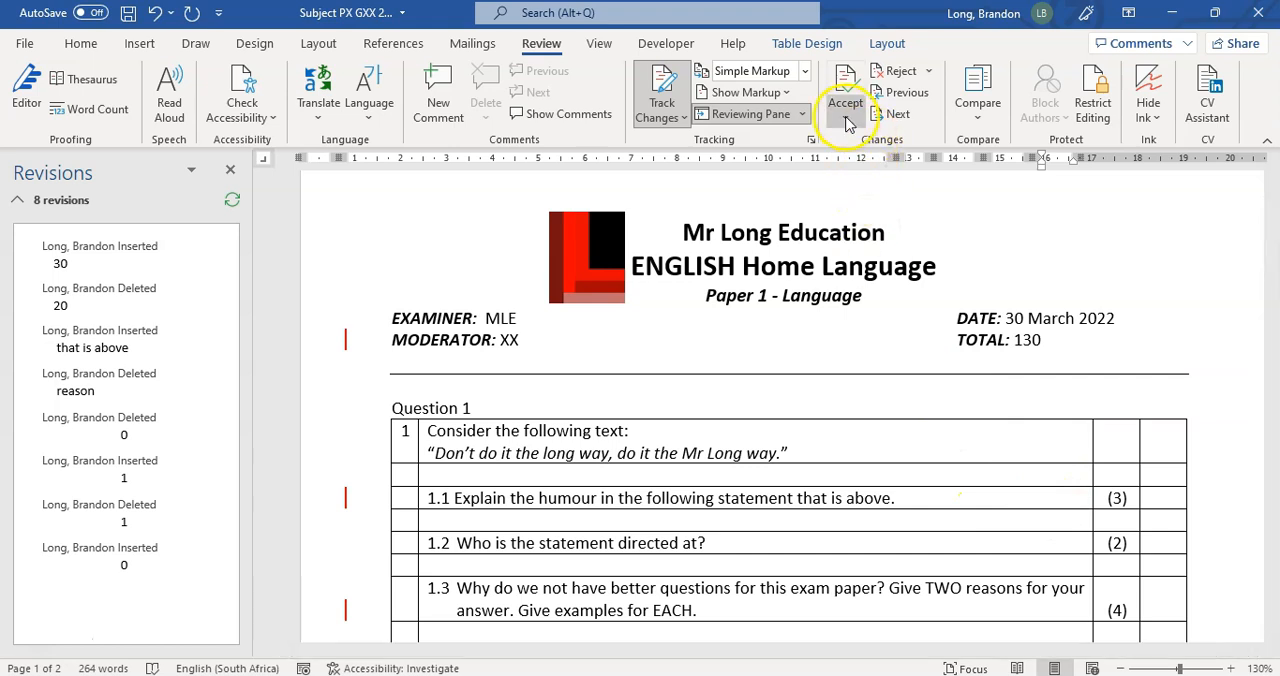
pyautogui.click(845, 103)
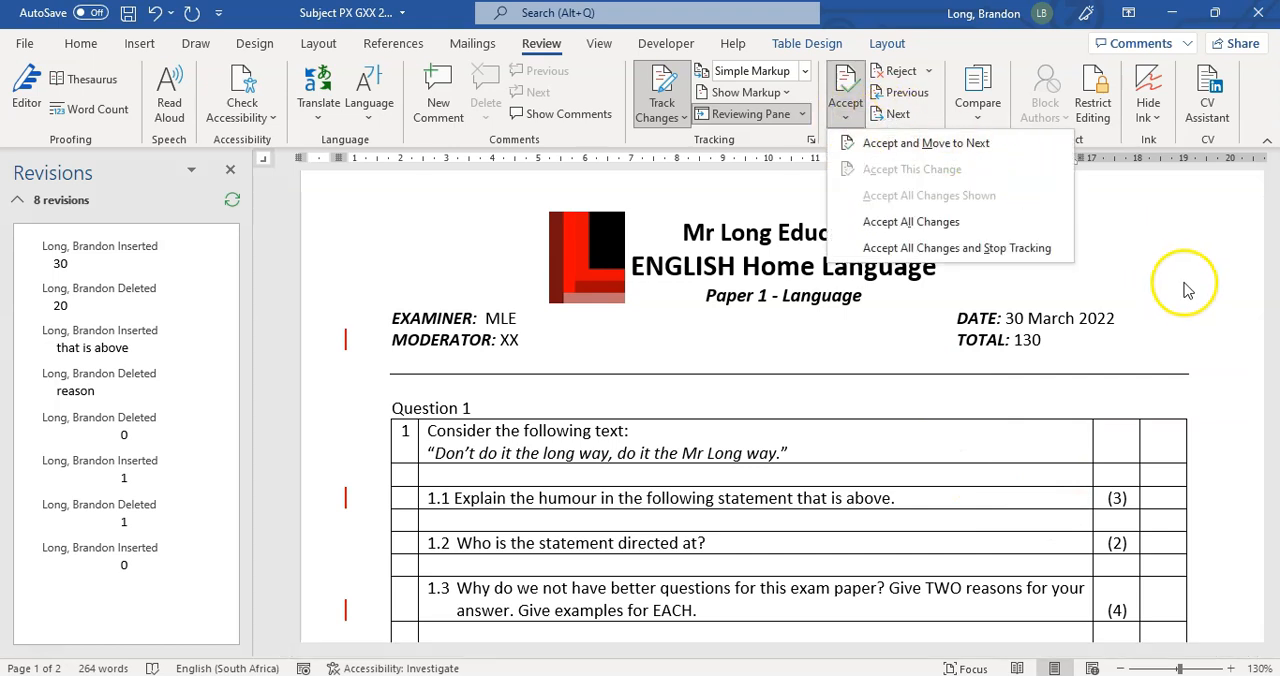
pyautogui.moveTo(910, 221)
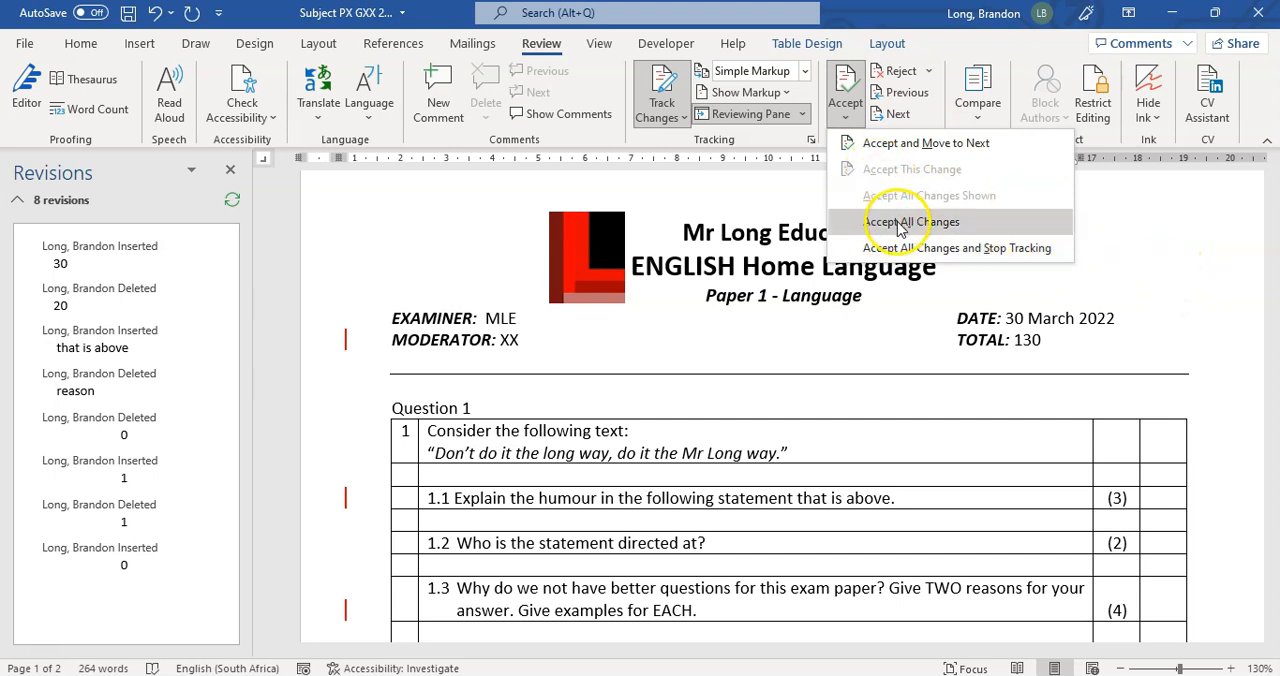
pyautogui.click(911, 221)
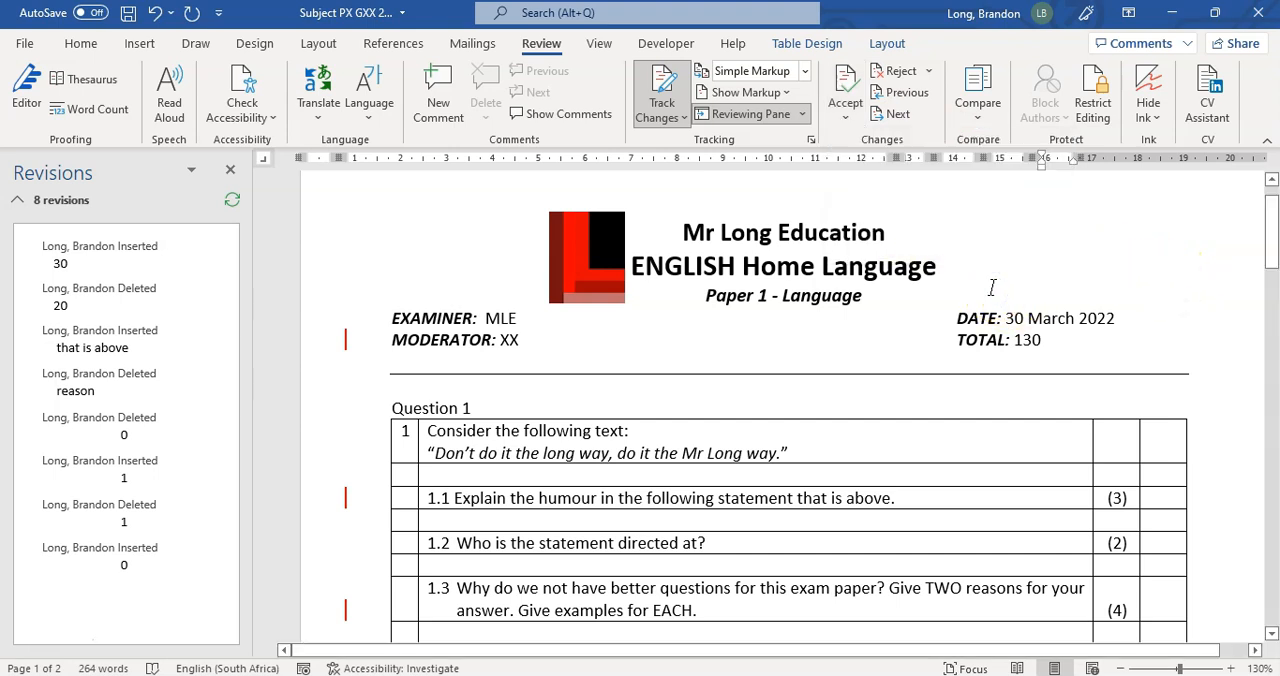
pyautogui.moveTo(877, 183)
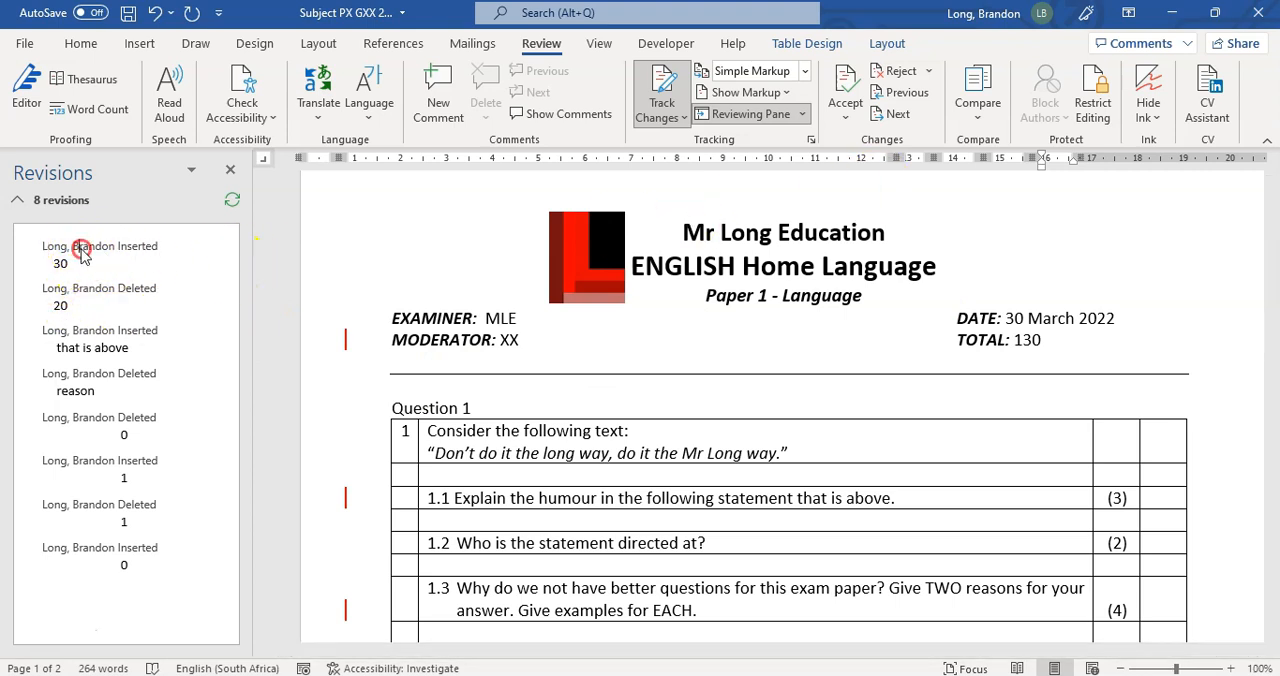
# - Accept the '30' insertion and reject the deletion of 'reason' from the Revisions pane
pyautogui.rightClick(80, 247)
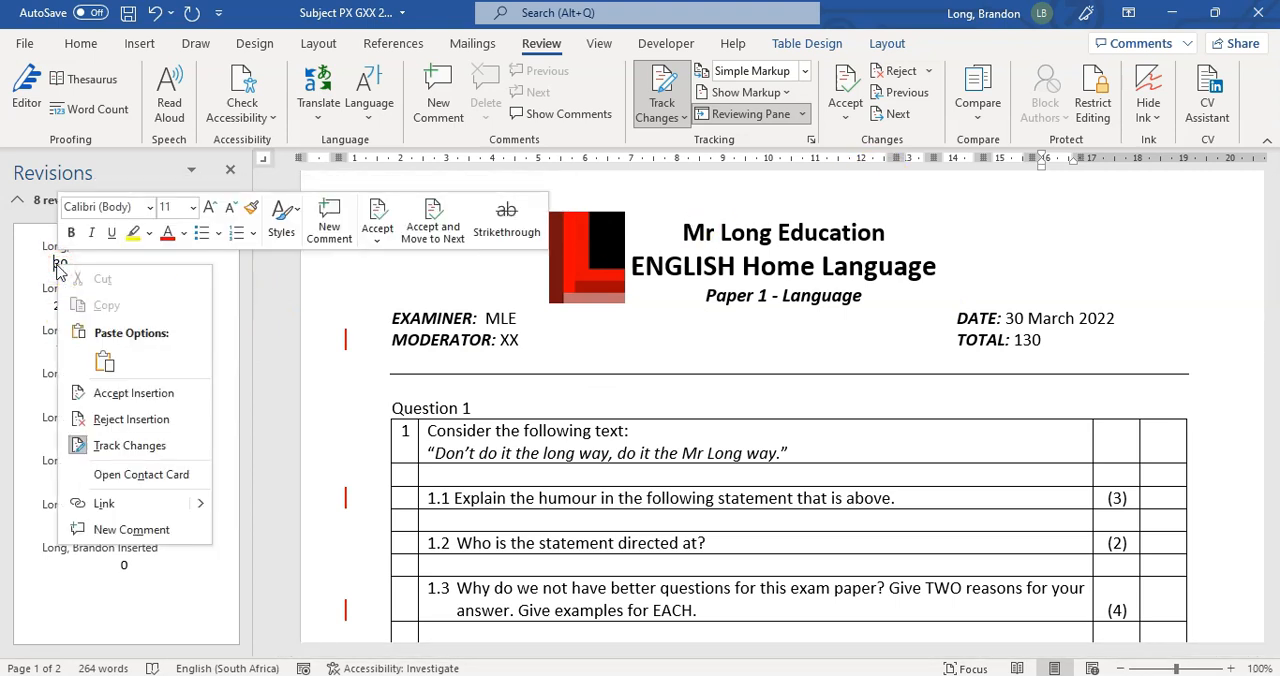
pyautogui.moveTo(133, 392)
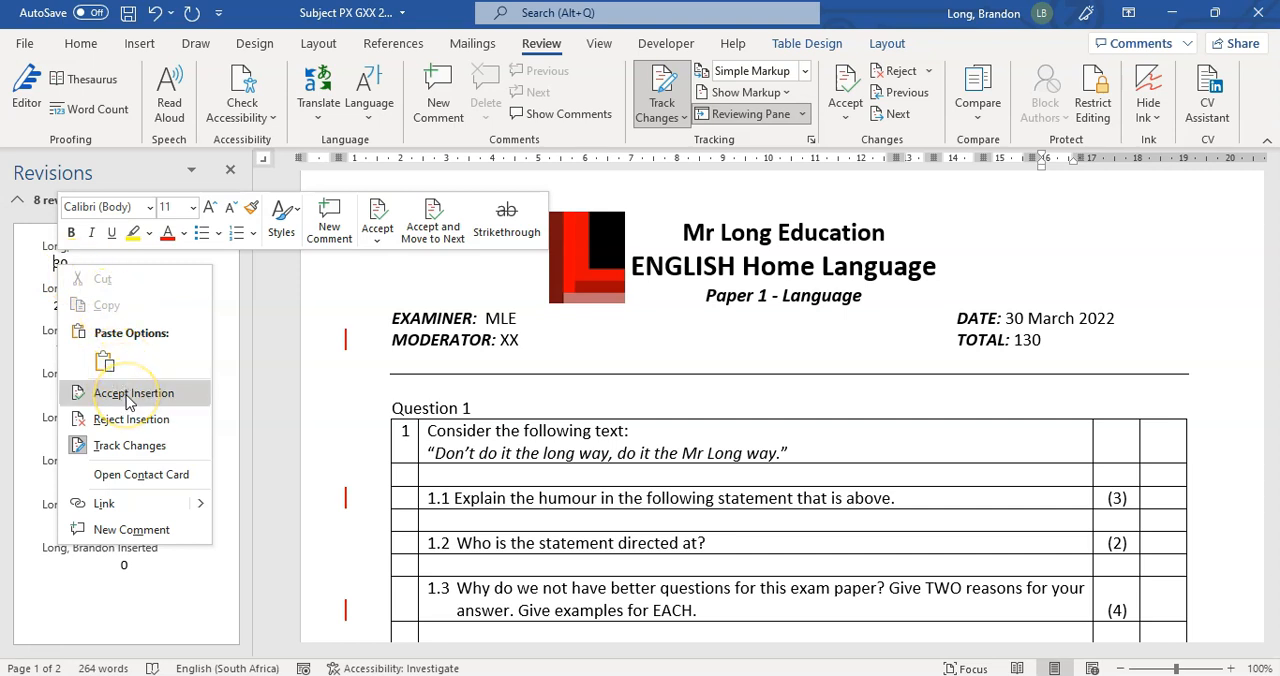
pyautogui.click(133, 392)
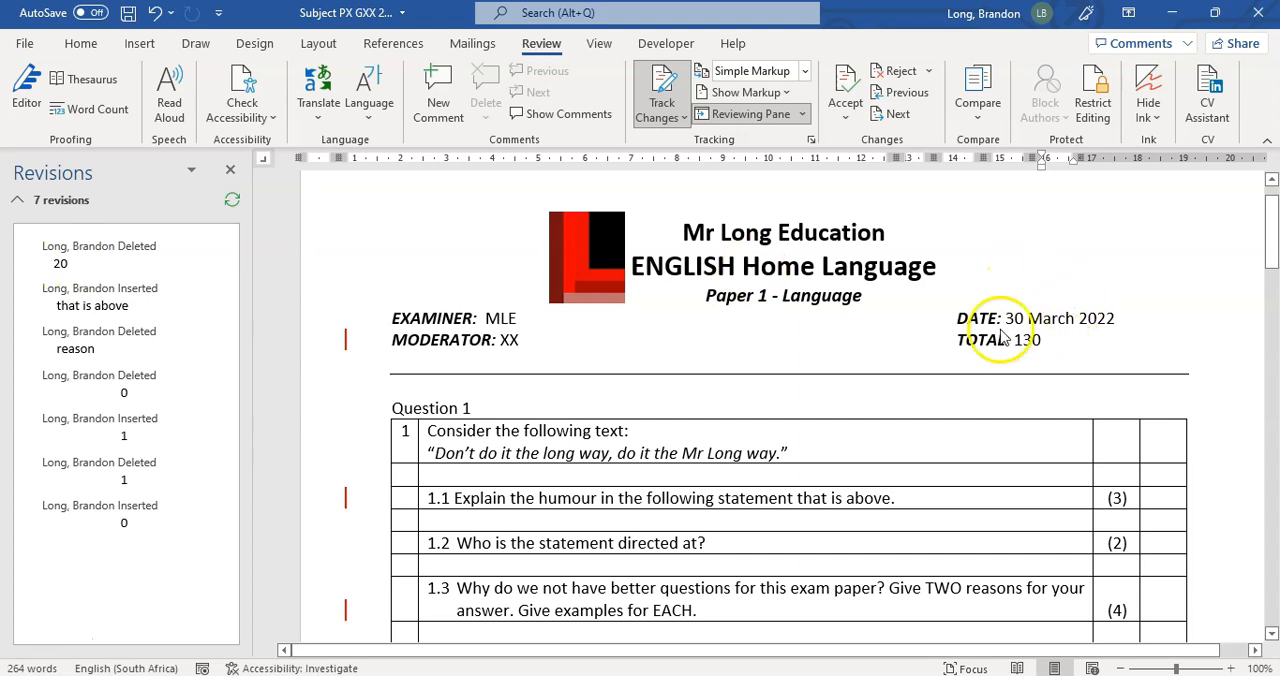
pyautogui.moveTo(901, 382)
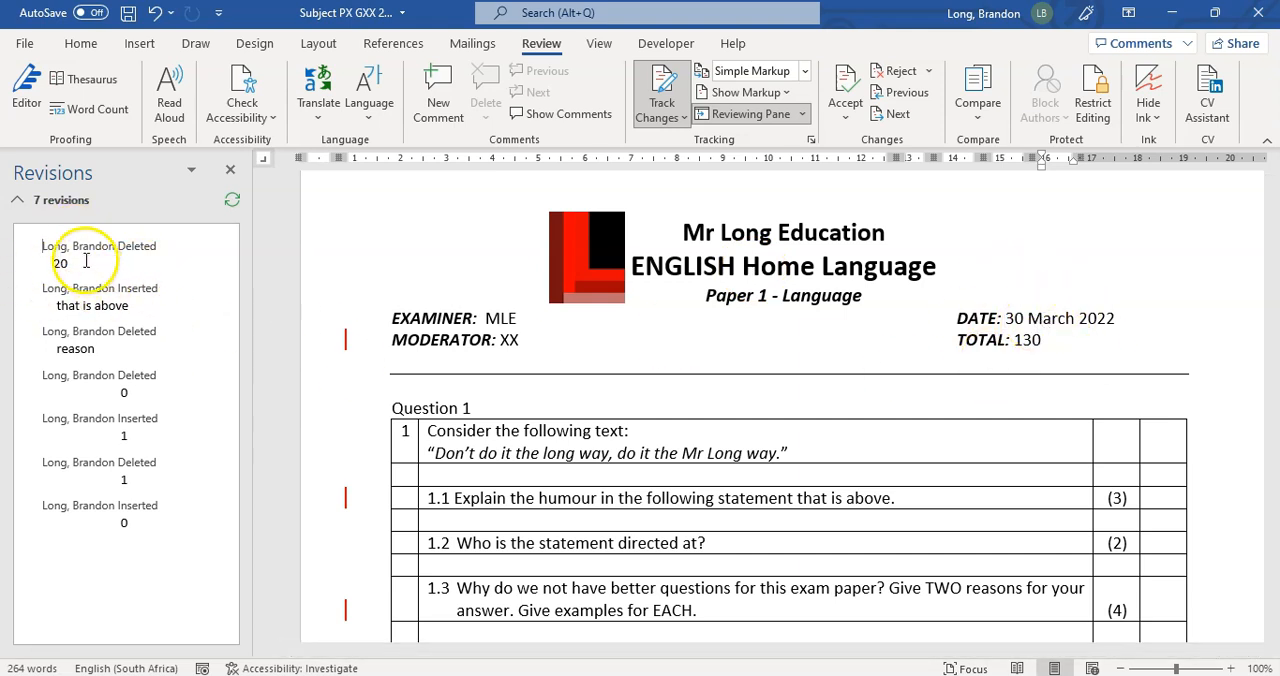
pyautogui.rightClick(85, 261)
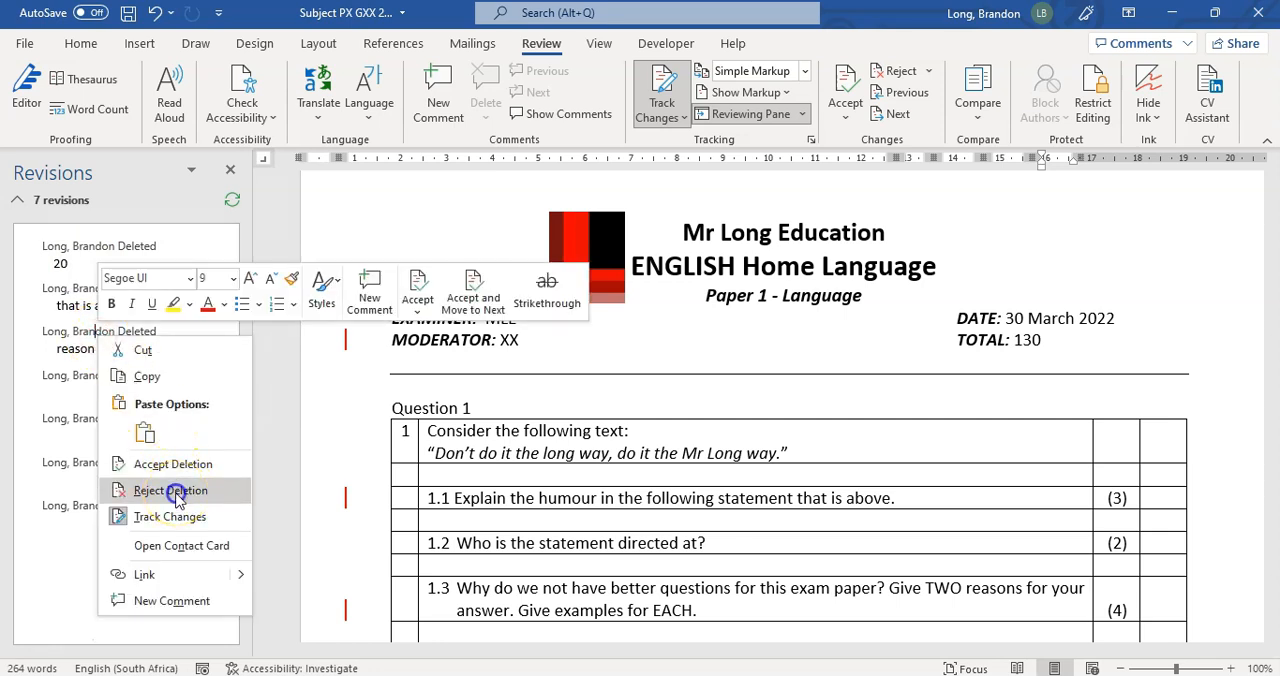
pyautogui.click(170, 490)
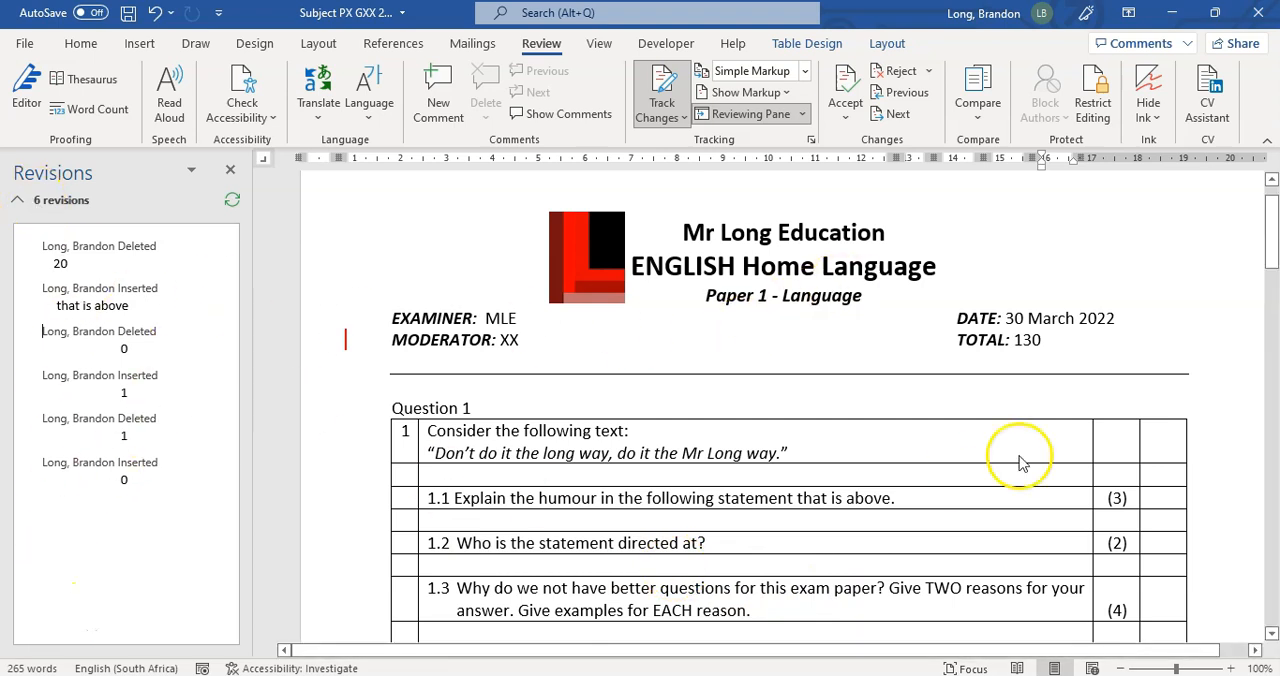
pyautogui.moveTo(1049, 459)
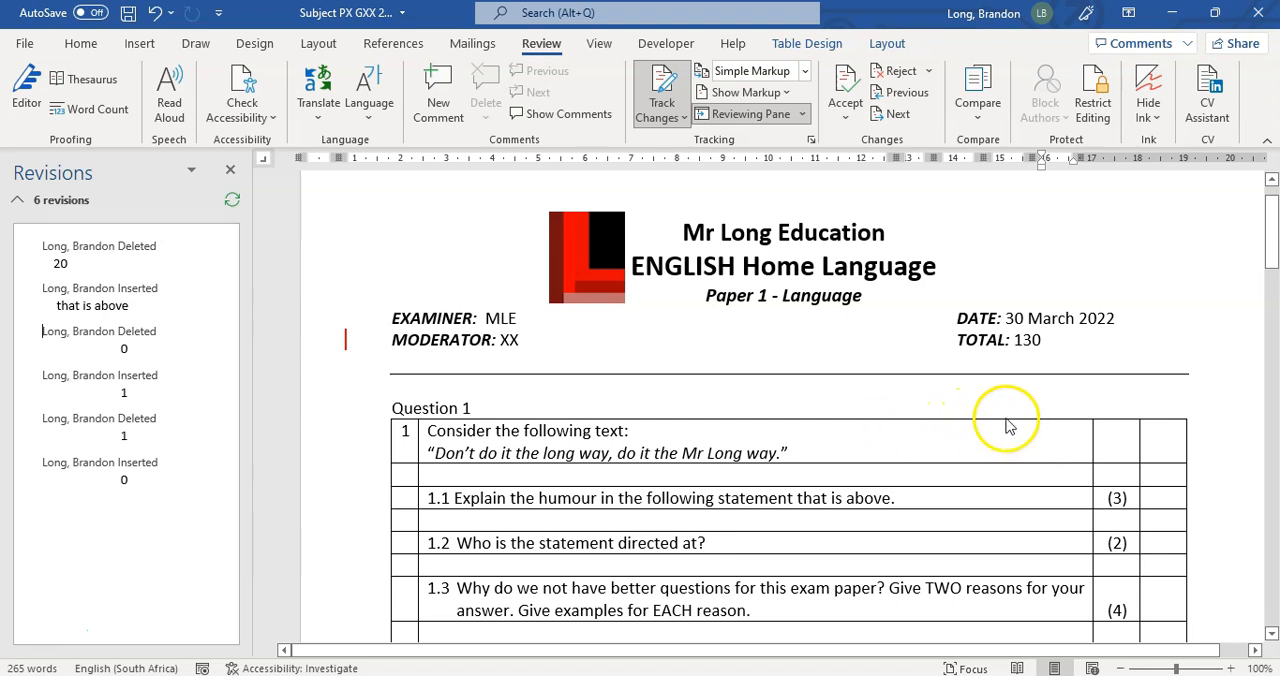
pyautogui.moveTo(1120, 335)
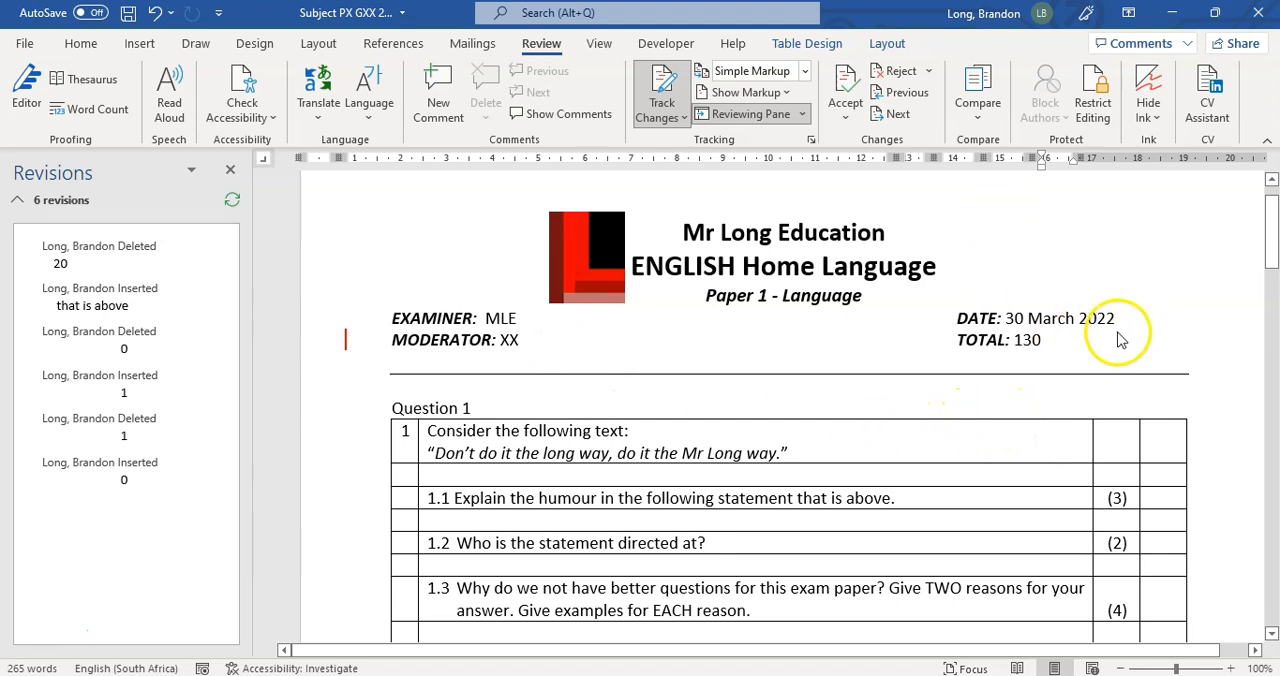
# - Select the date 30 March 2022 and bring up its menu for a new comment
pyautogui.click(1113, 318)
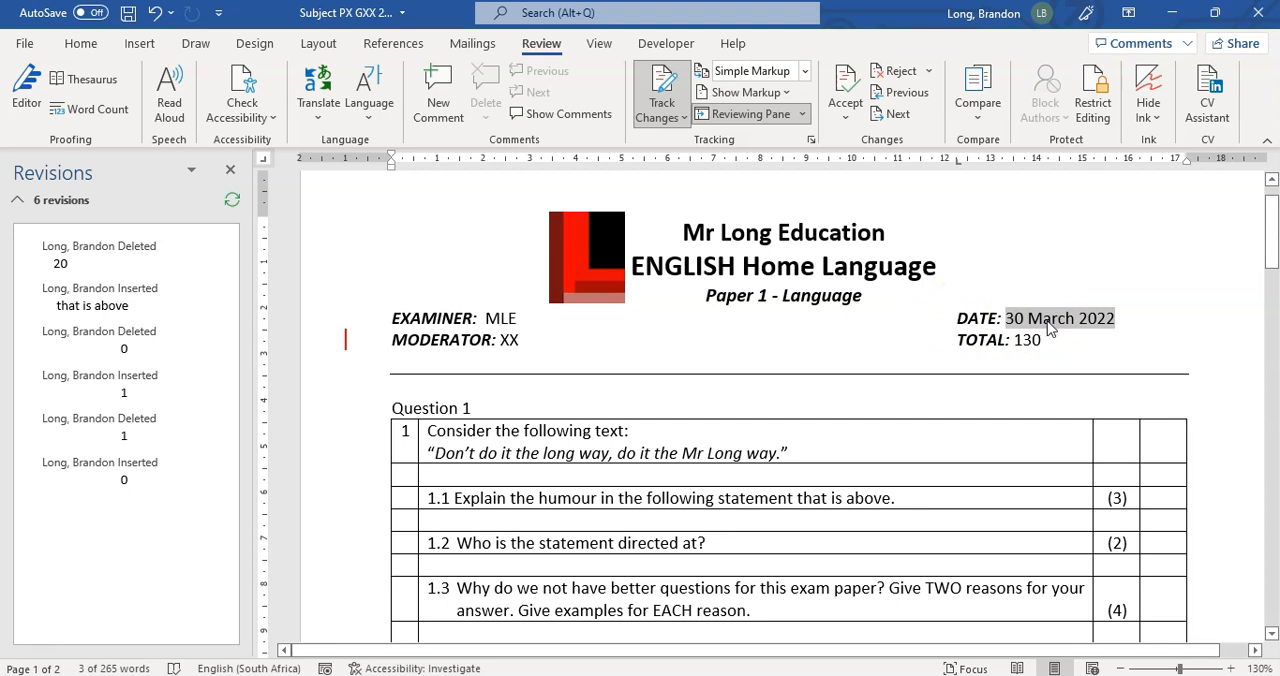
pyautogui.rightClick(1050, 330)
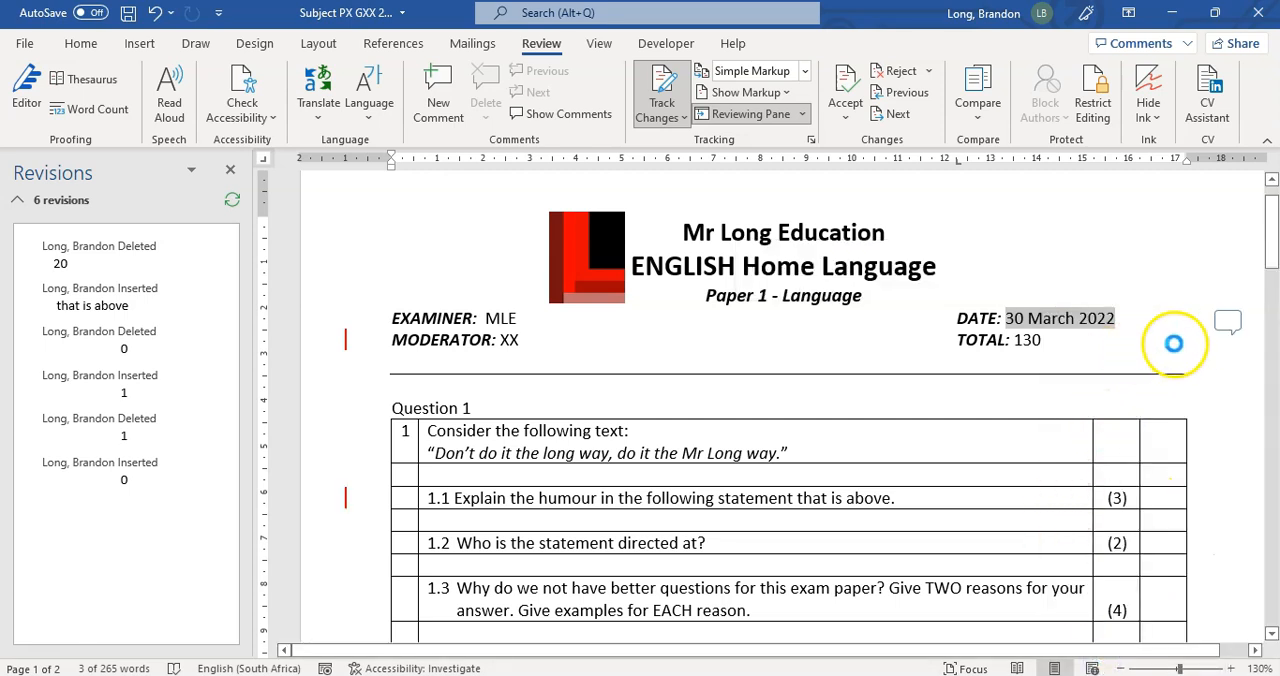
# - Write the comment 'The paper may be written in April' on the date
pyautogui.click(1227, 322)
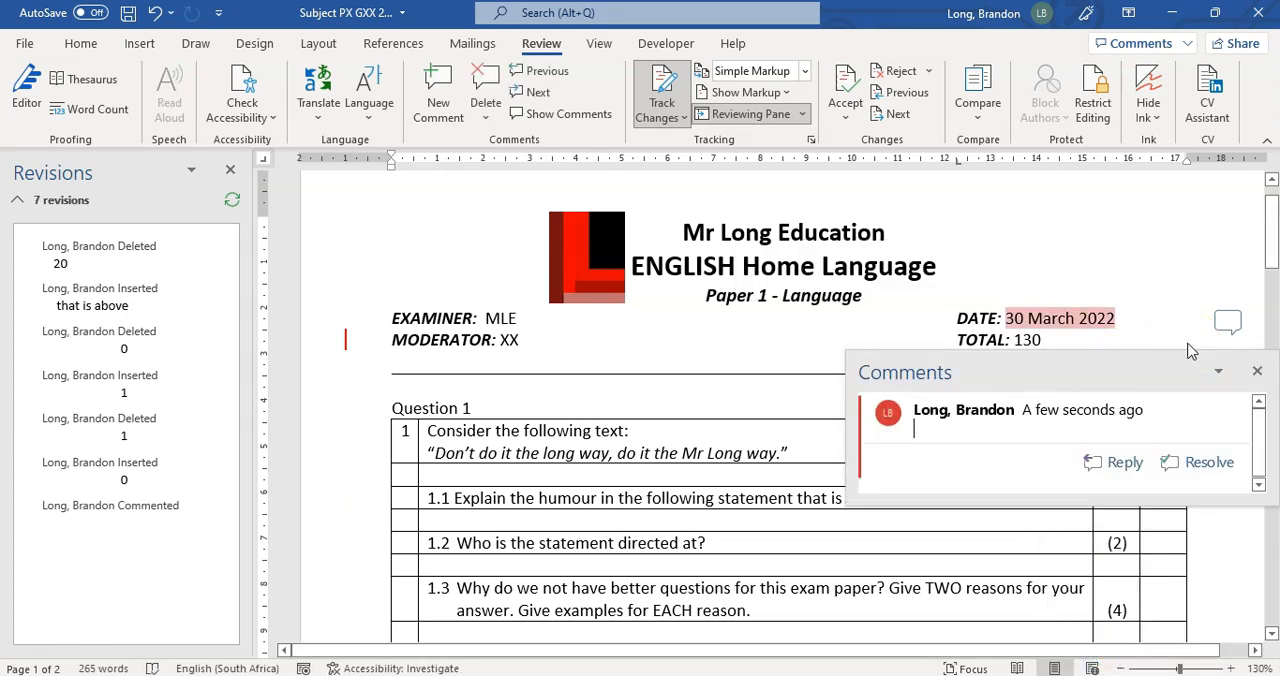
pyautogui.write('The paper may be written in')
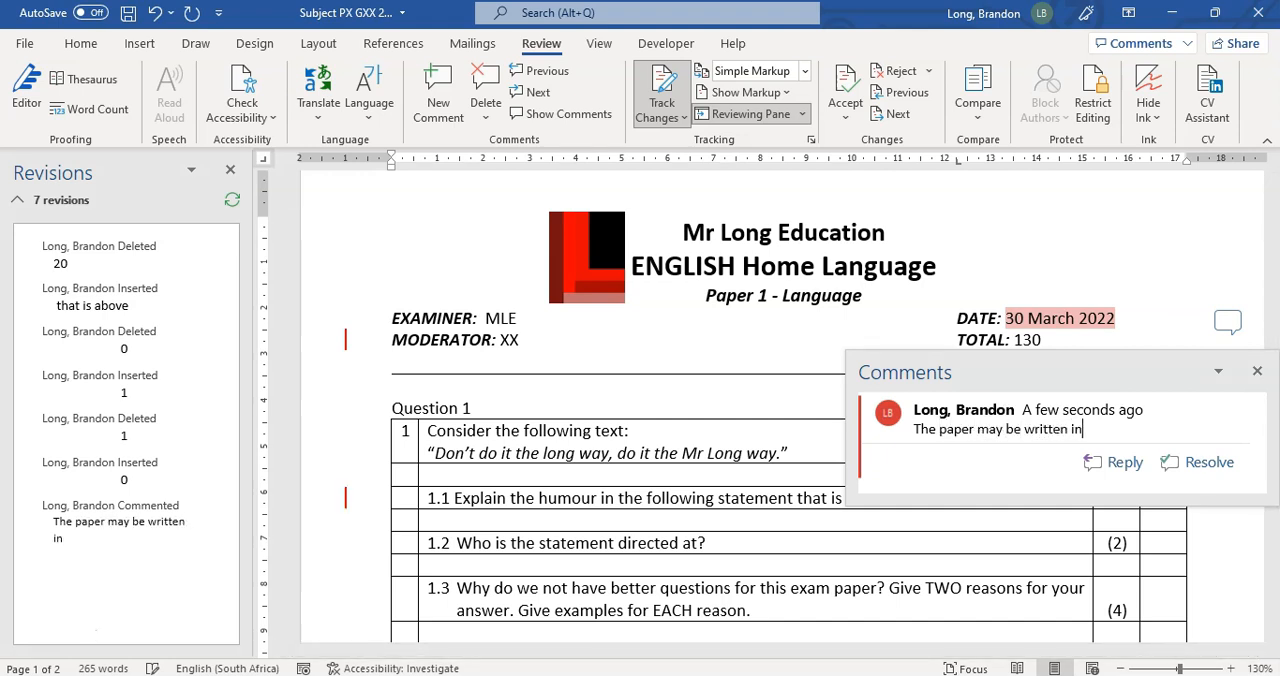
pyautogui.write('Apri')
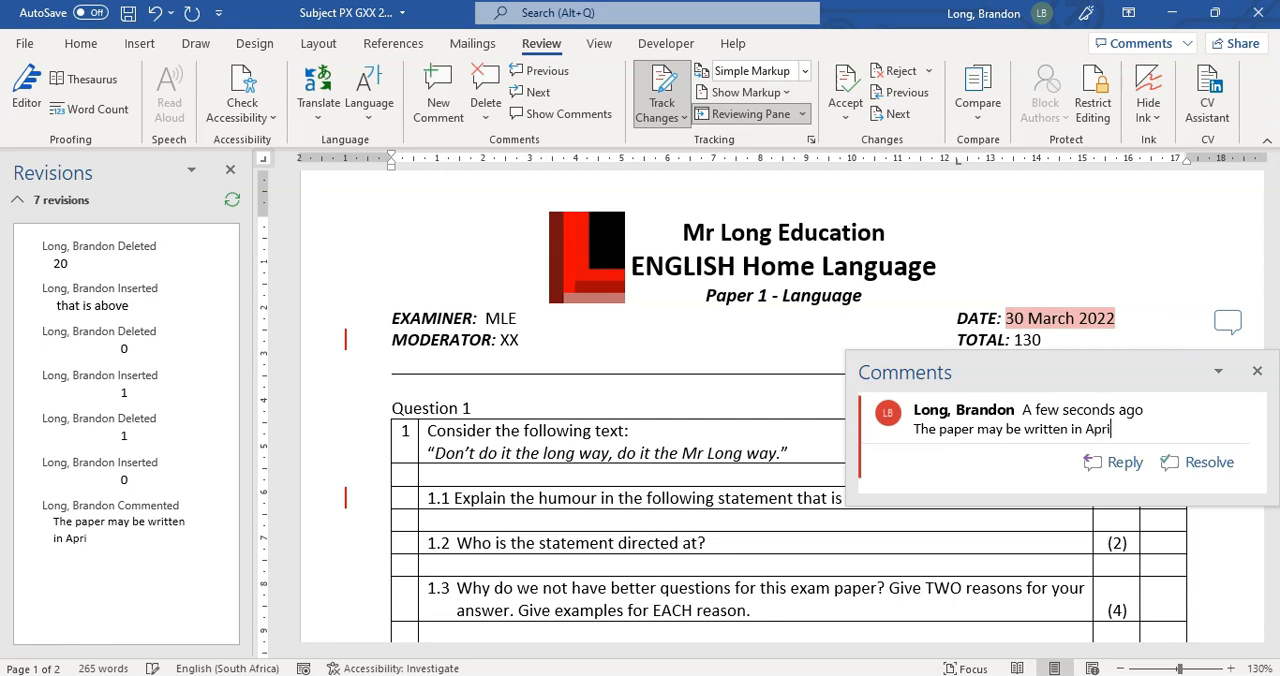
pyautogui.write('l')
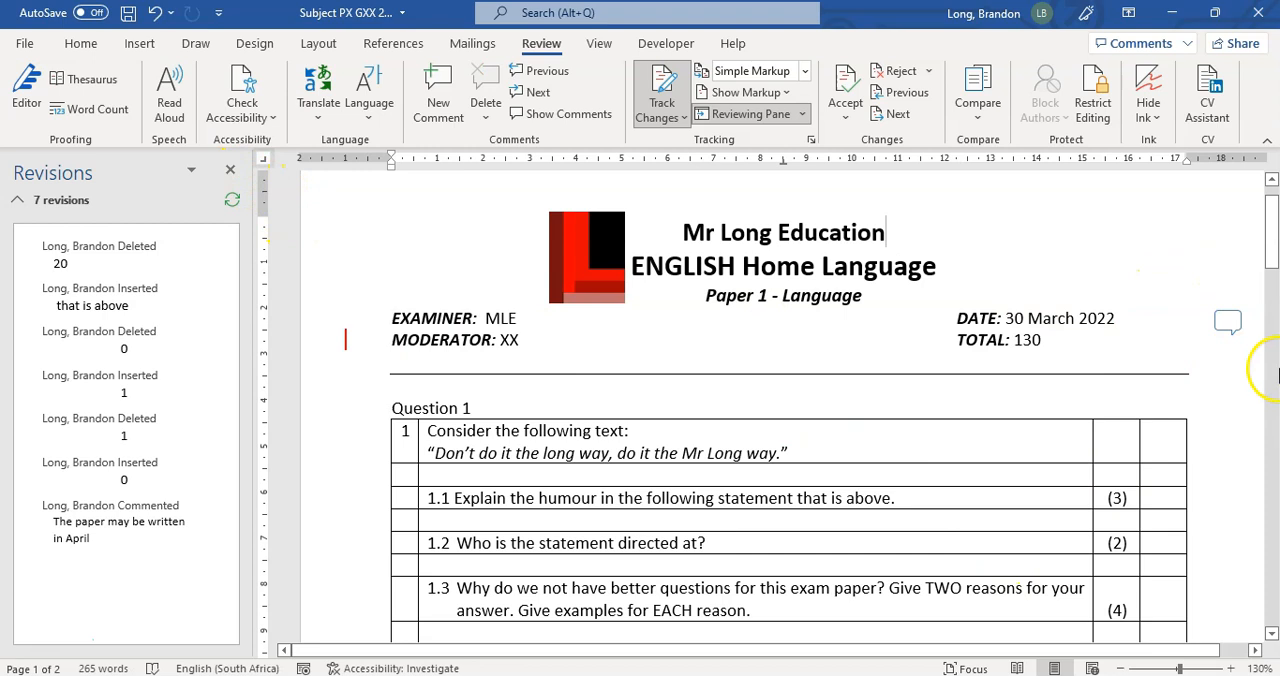
pyautogui.scroll(-3)
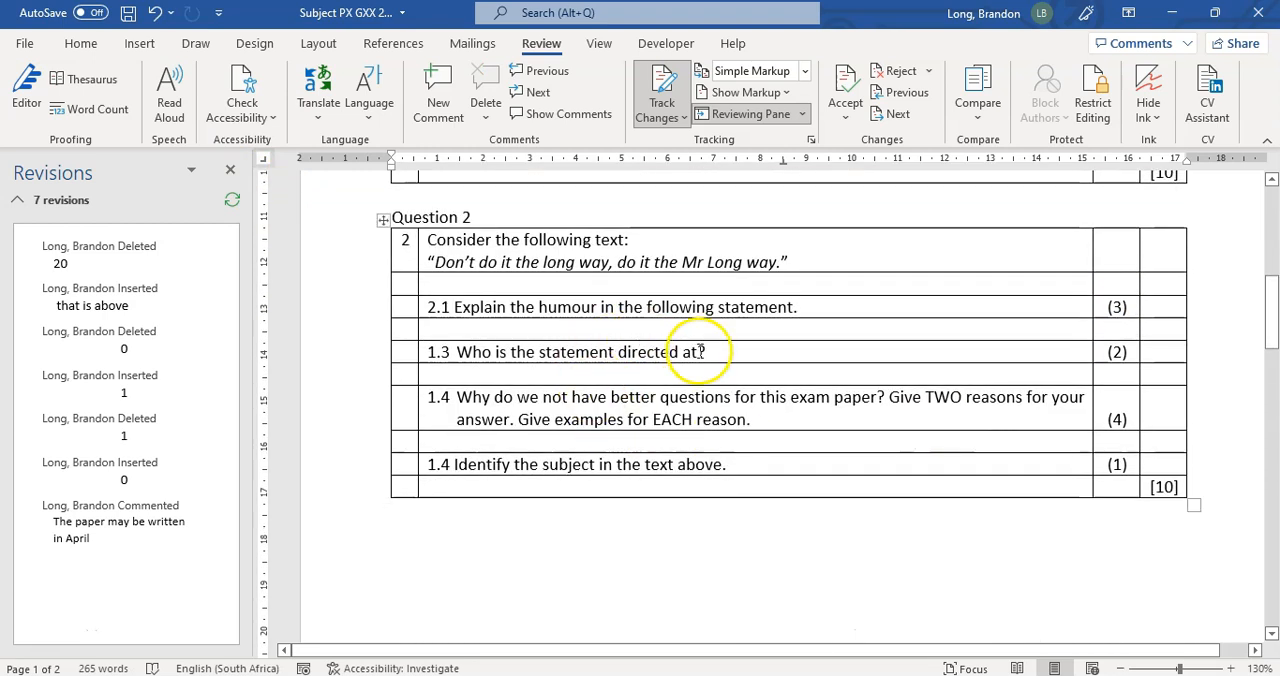
pyautogui.scroll(-3)
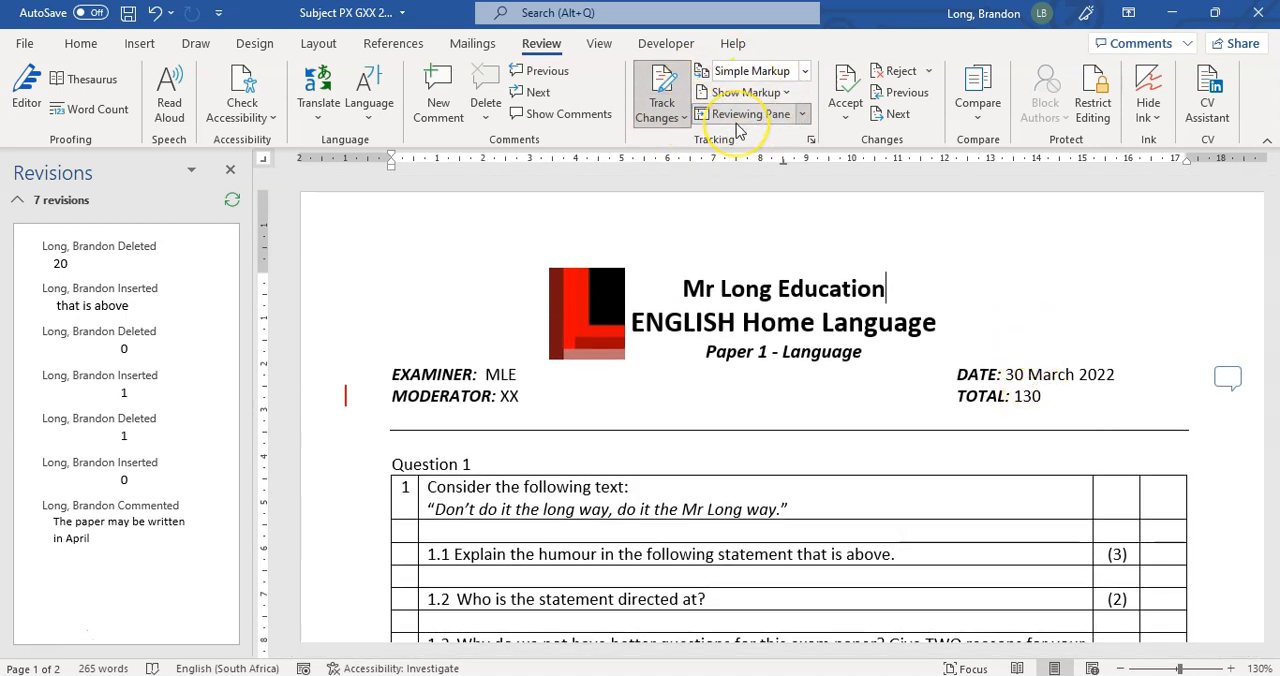
pyautogui.moveTo(742, 113)
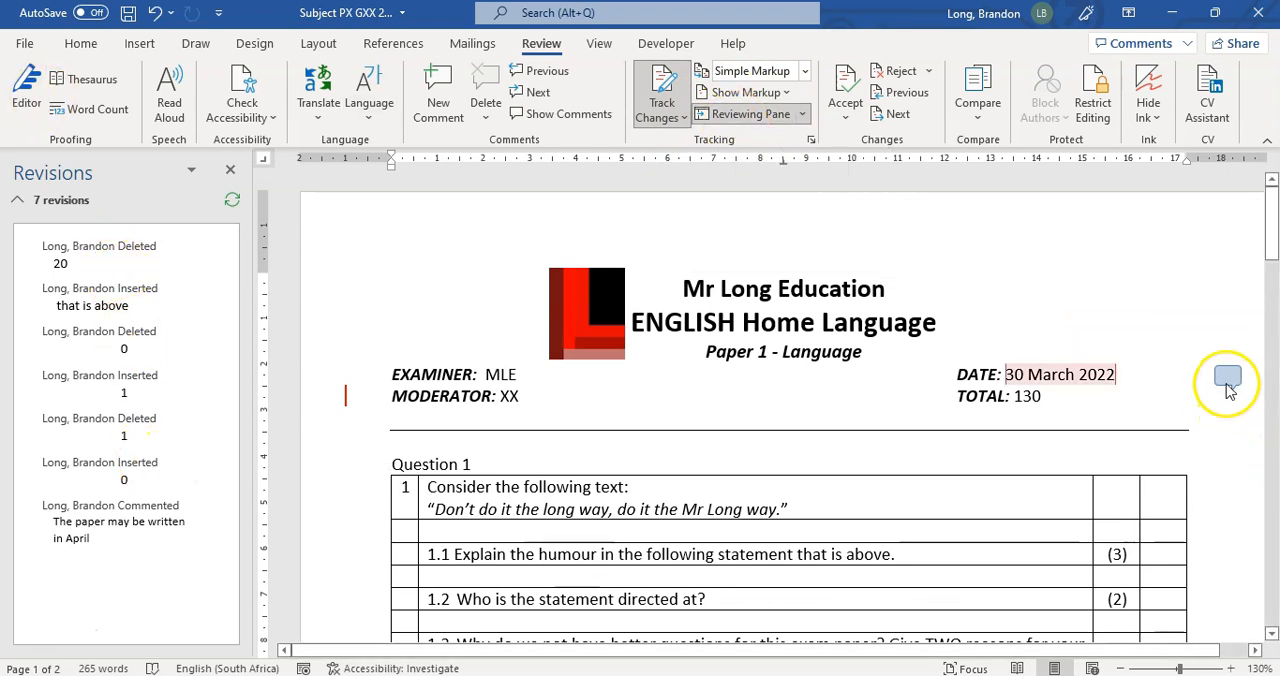
pyautogui.moveTo(1227, 378)
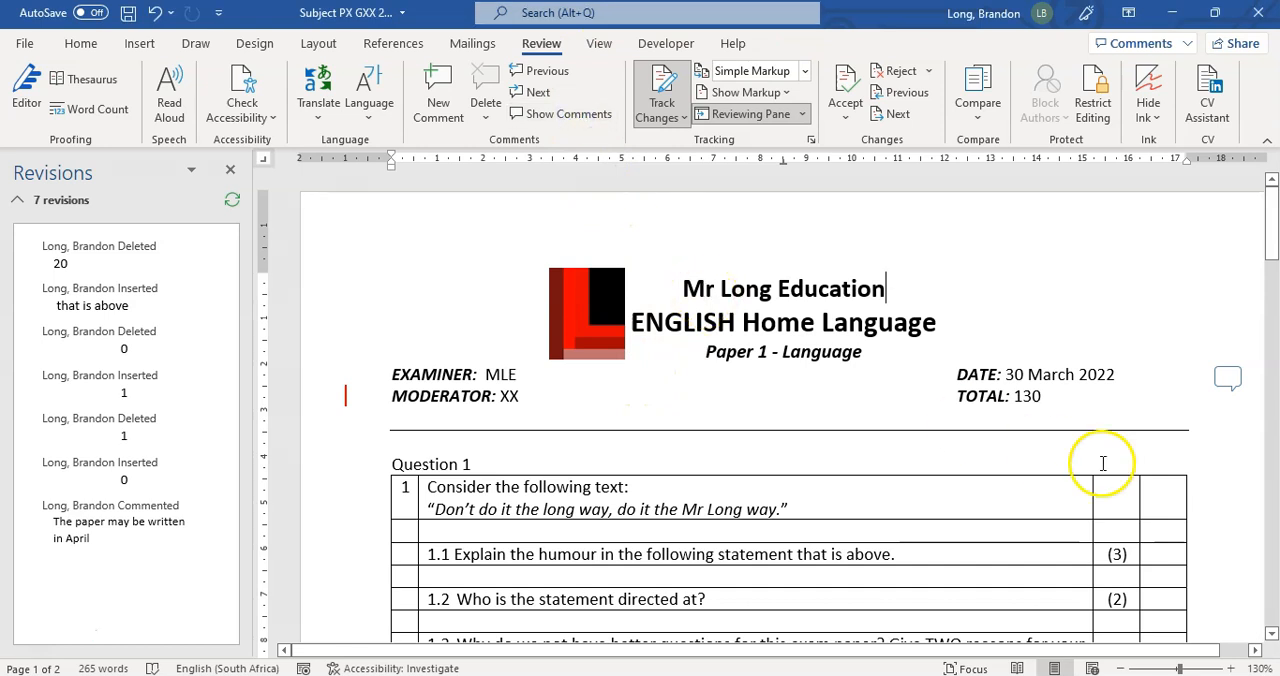
pyautogui.click(561, 113)
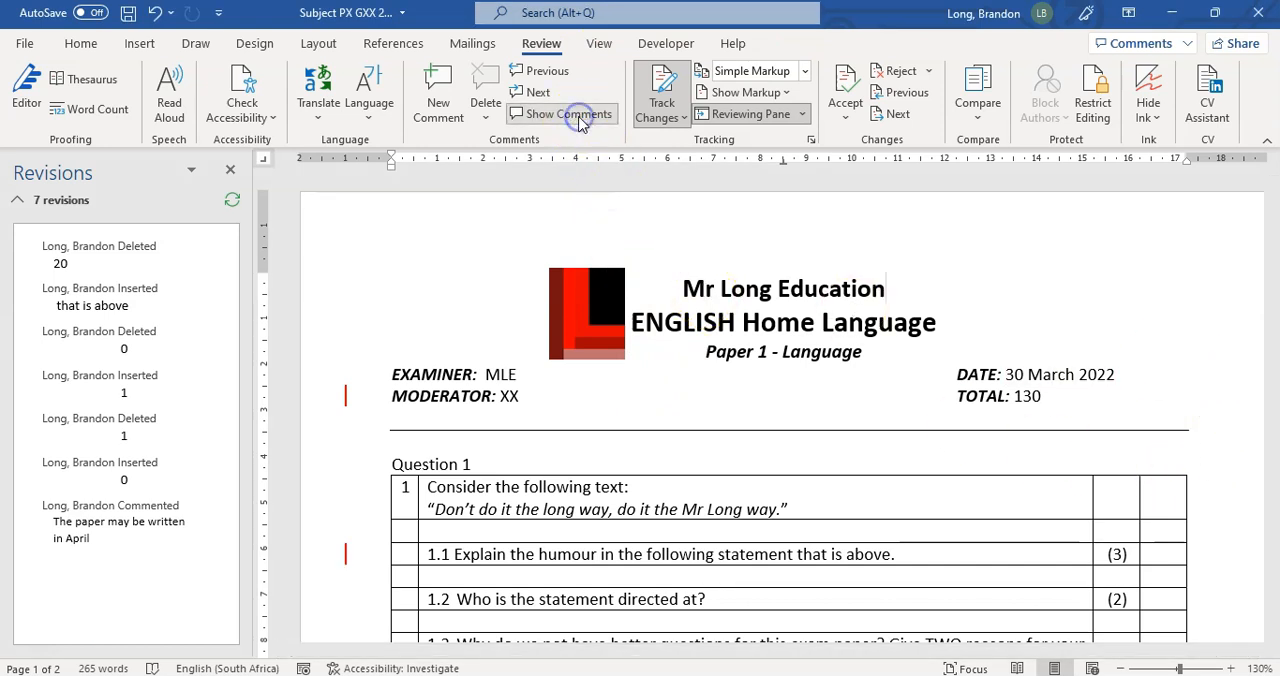